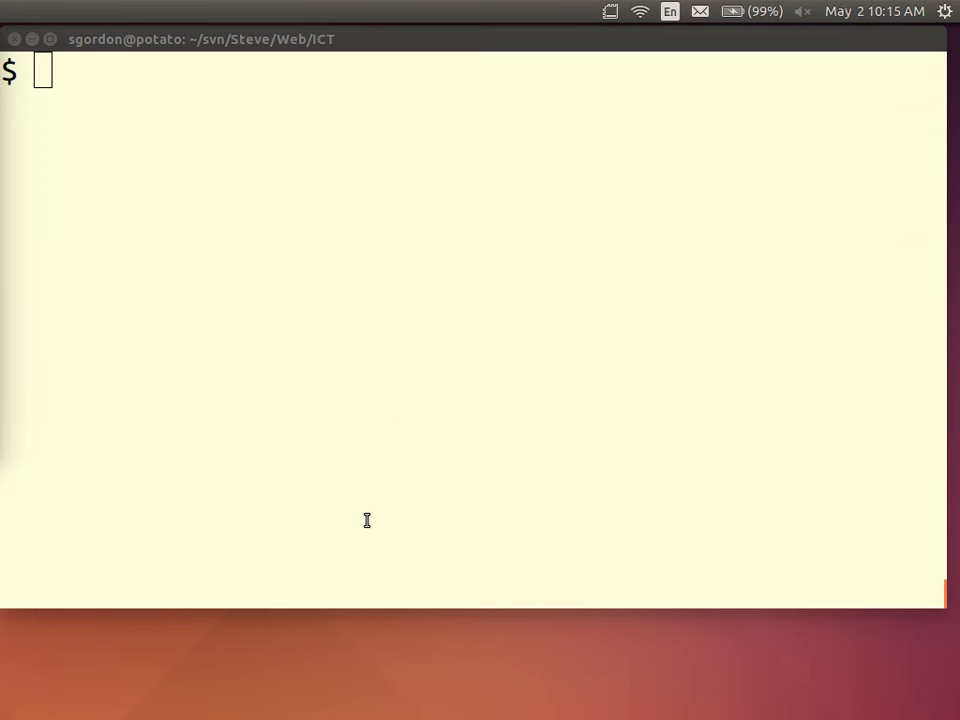
- Run ssh ict.siit.tu.ac.th 'ls *.jpg', accepting the host key, to list finish.jpg
type("ssh")
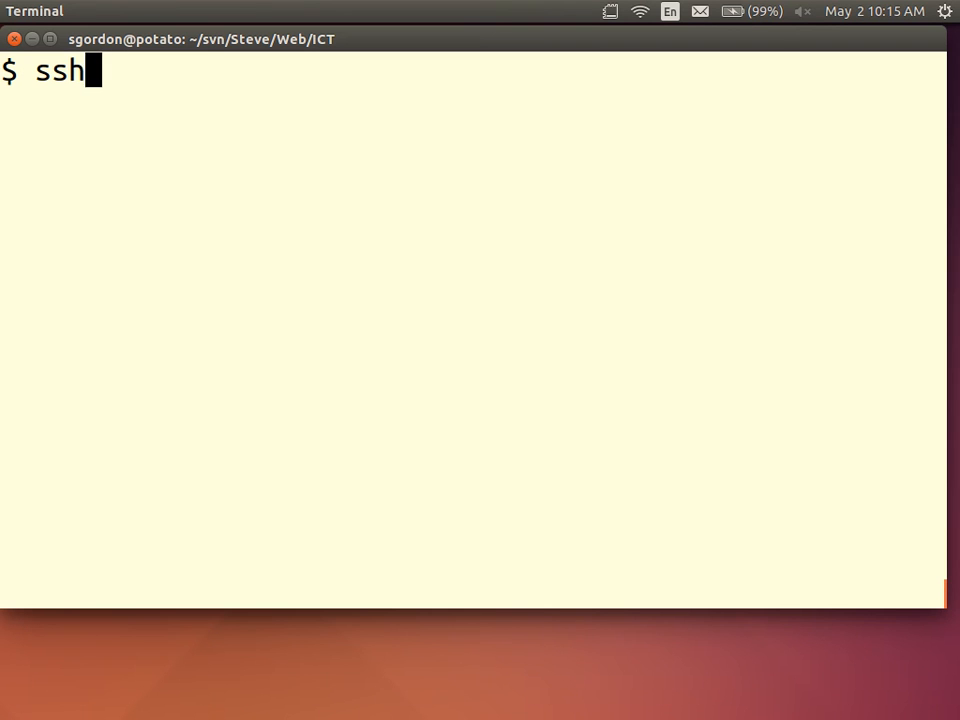
type("ict.si")
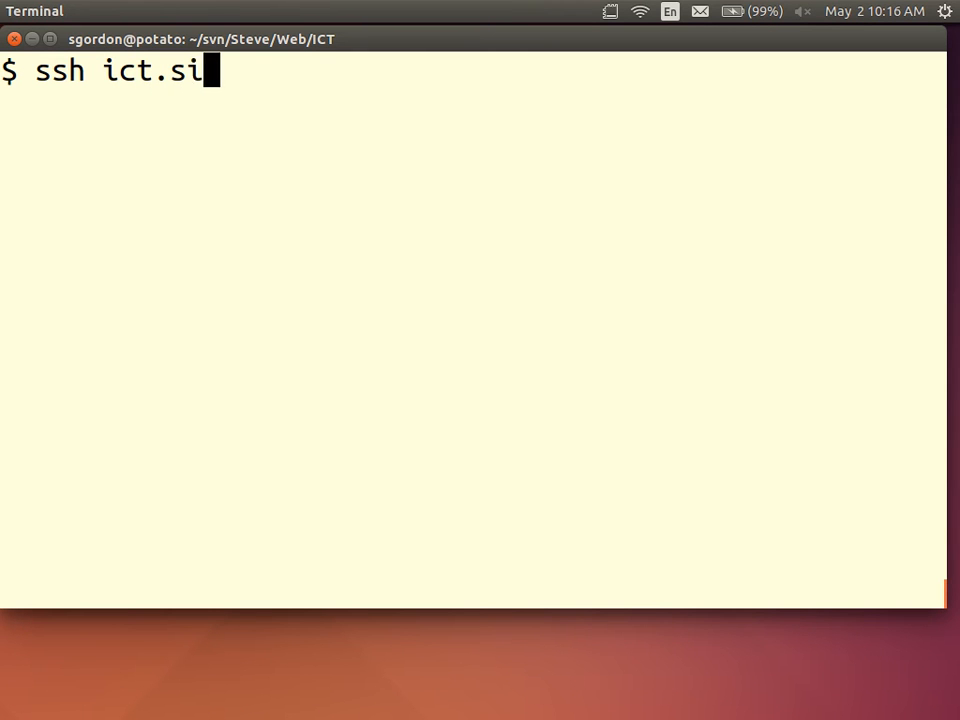
type("it.tu.ac.th")
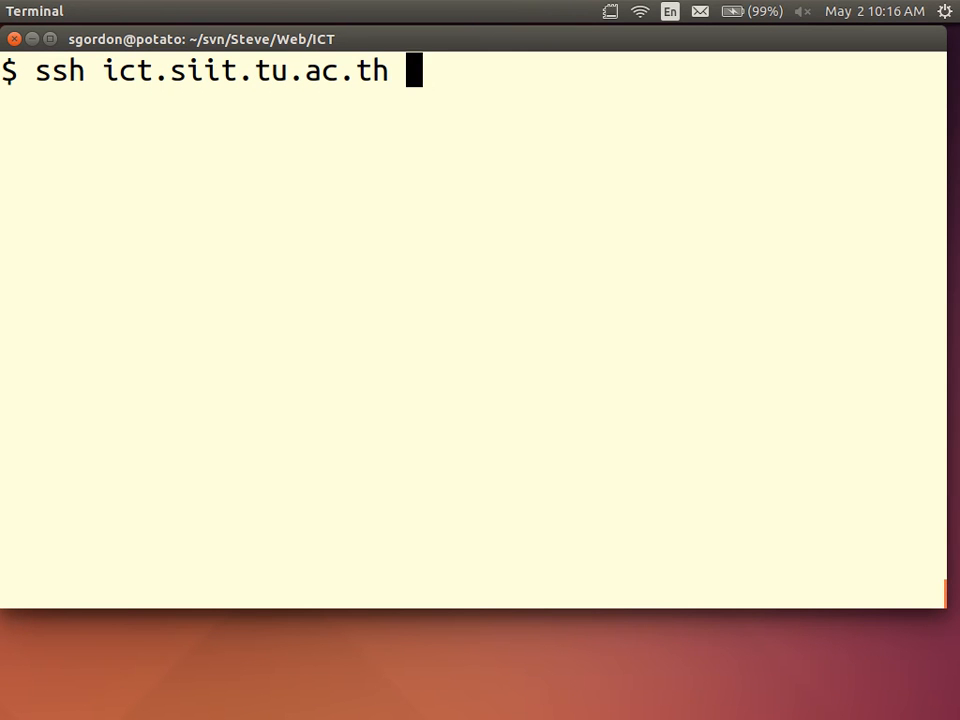
type("'ls")
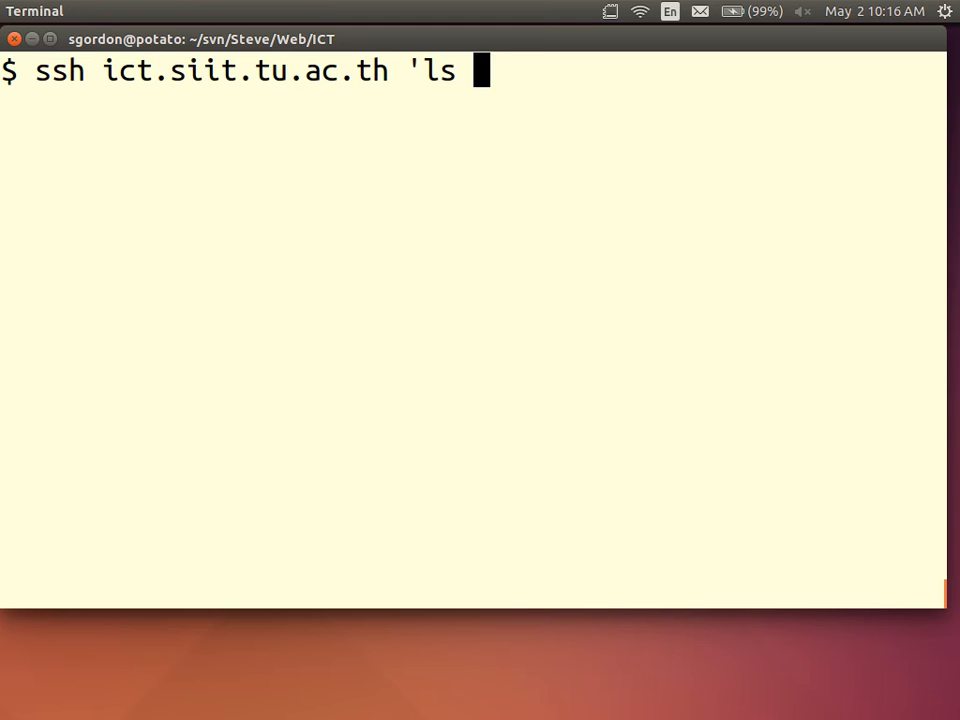
type("*.jpg'")
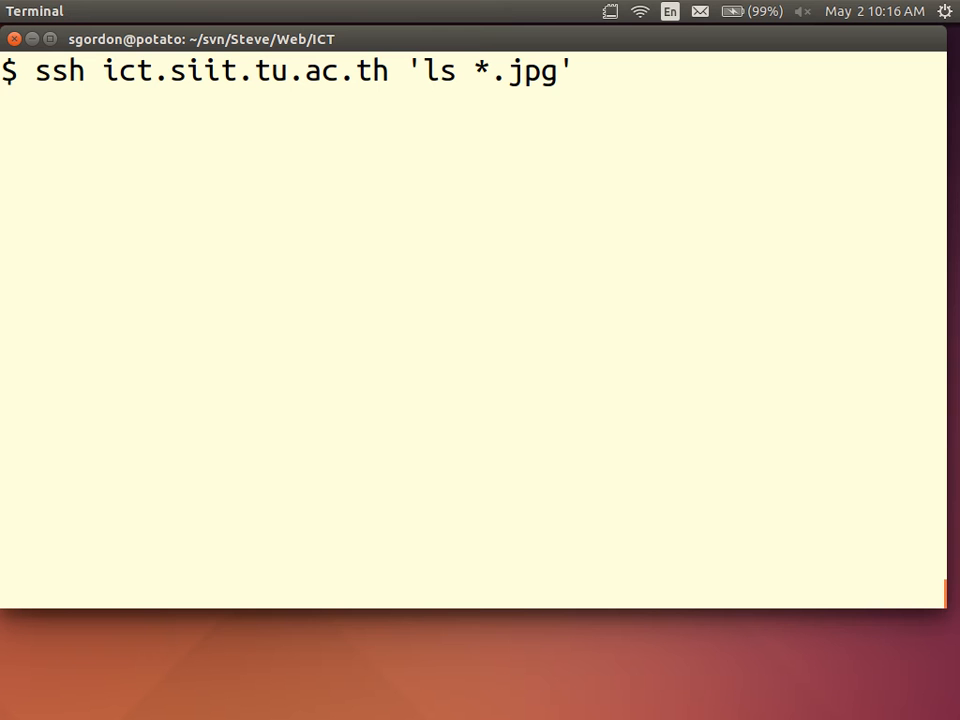
key("Return")
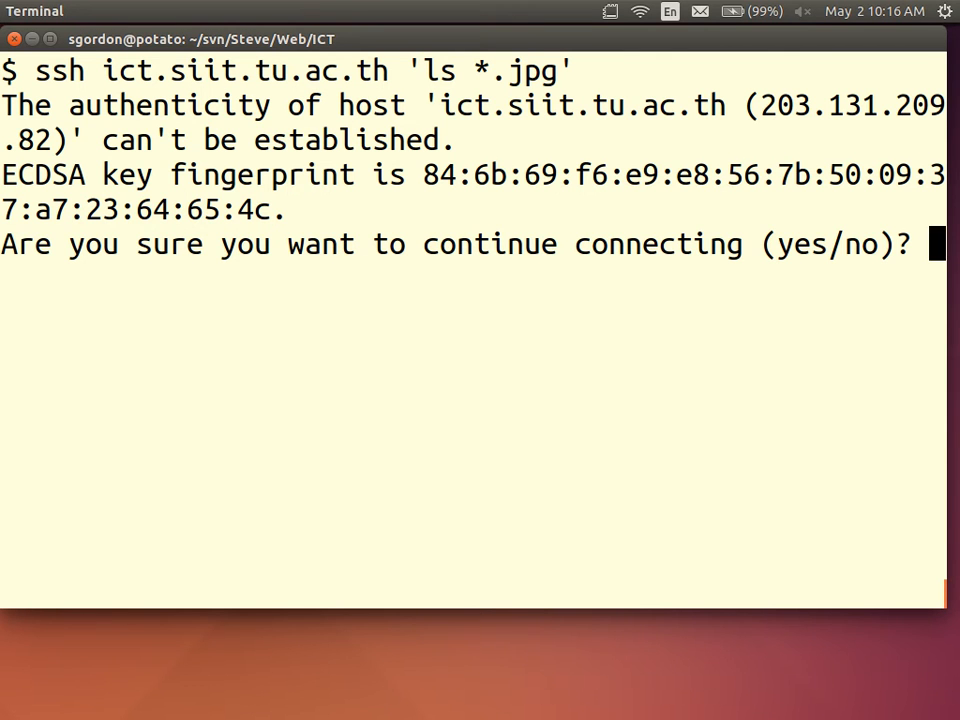
mouse_move(425, 175)
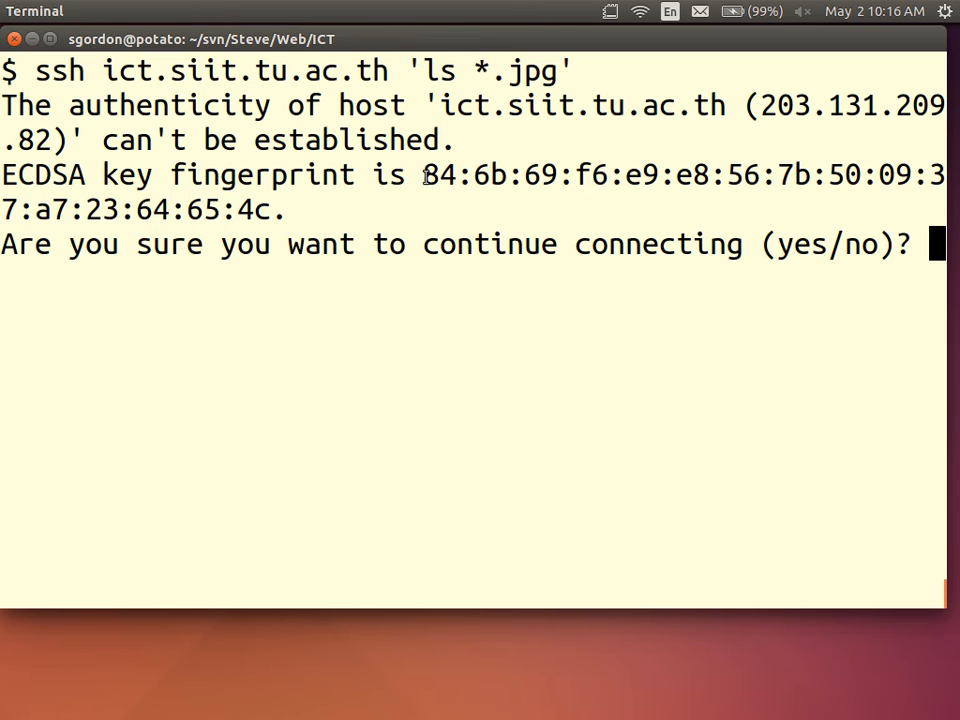
mouse_move(399, 201)
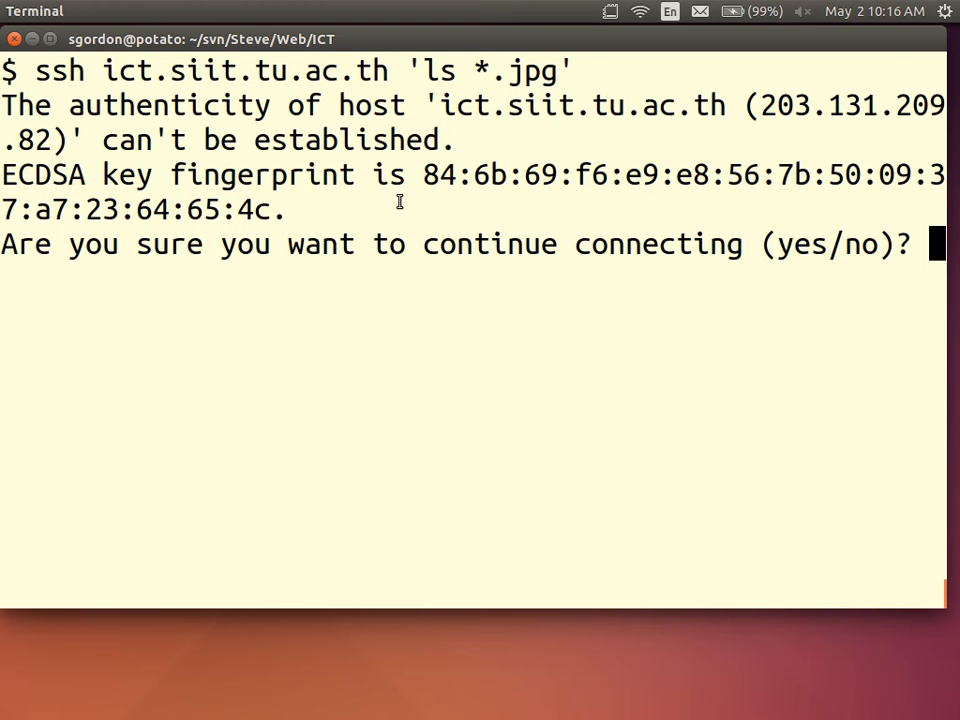
type("yes")
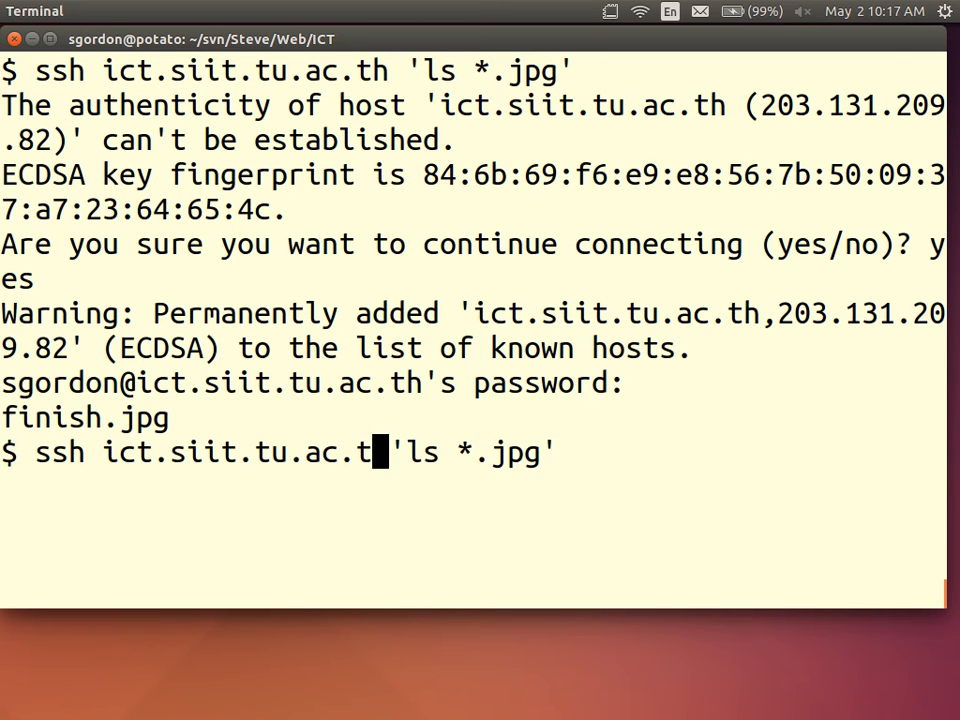
- Retarget the remote JPG listing to sandilands.info, returning goodbye.jpg
type("sandilands")
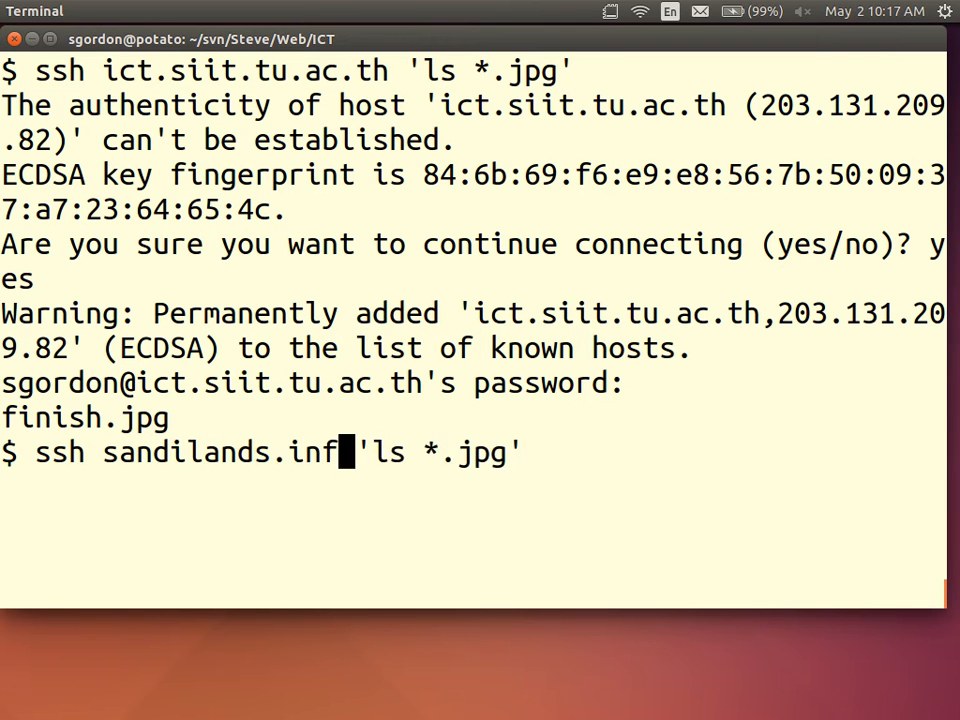
type("o")
key("Return")
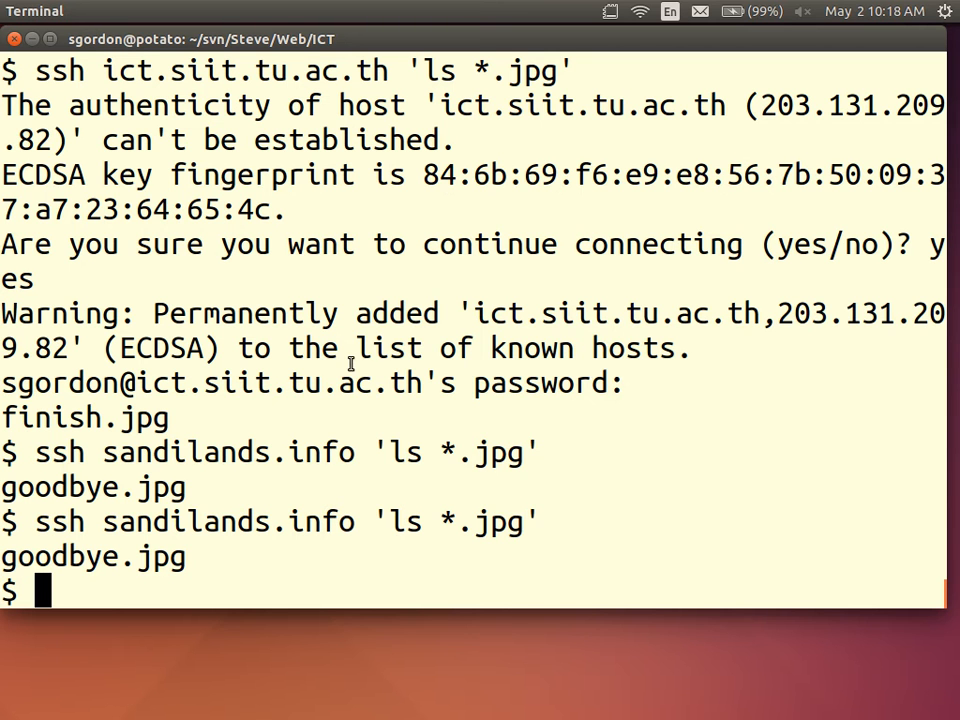
mouse_move(323, 418)
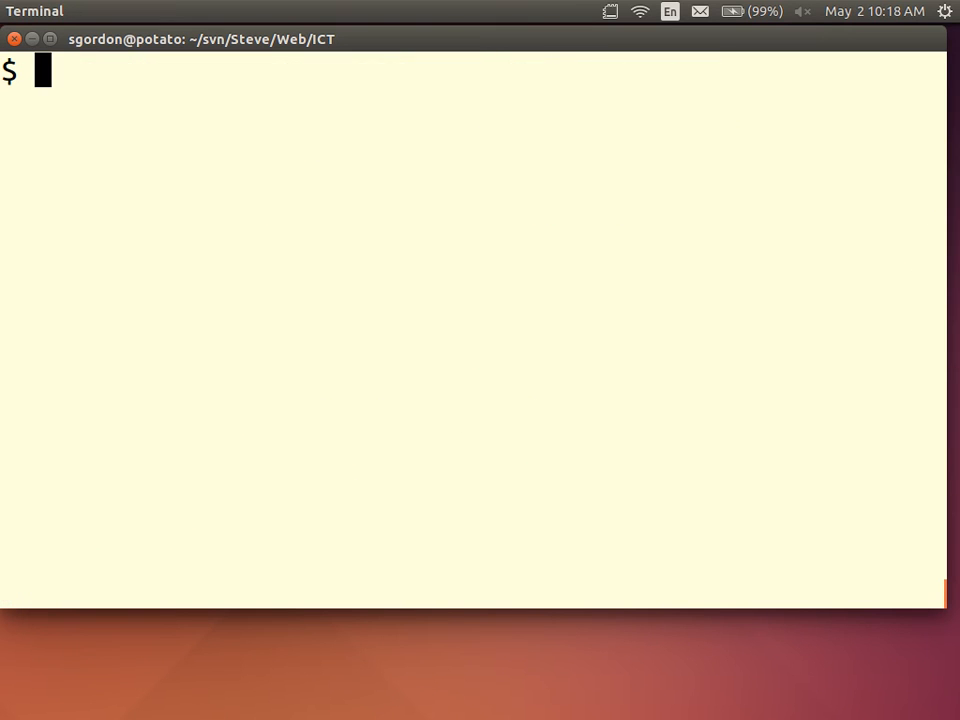
- List the local .ssh folder, point out id_rsa, and print id_rsa.pub
type("cd .ssh/")
type("ls")
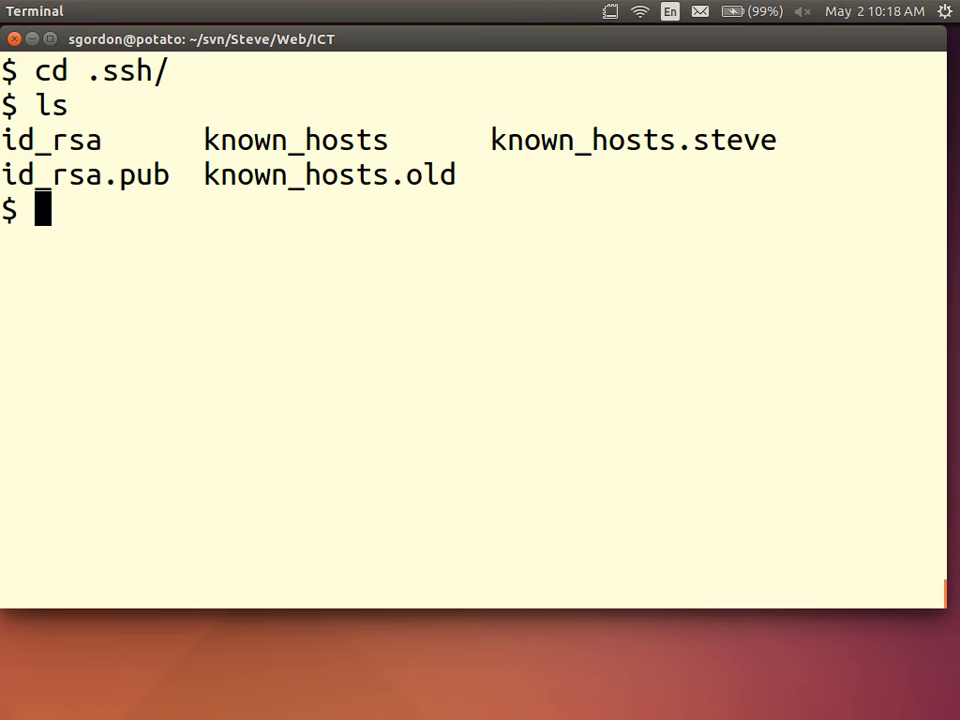
mouse_move(57, 140)
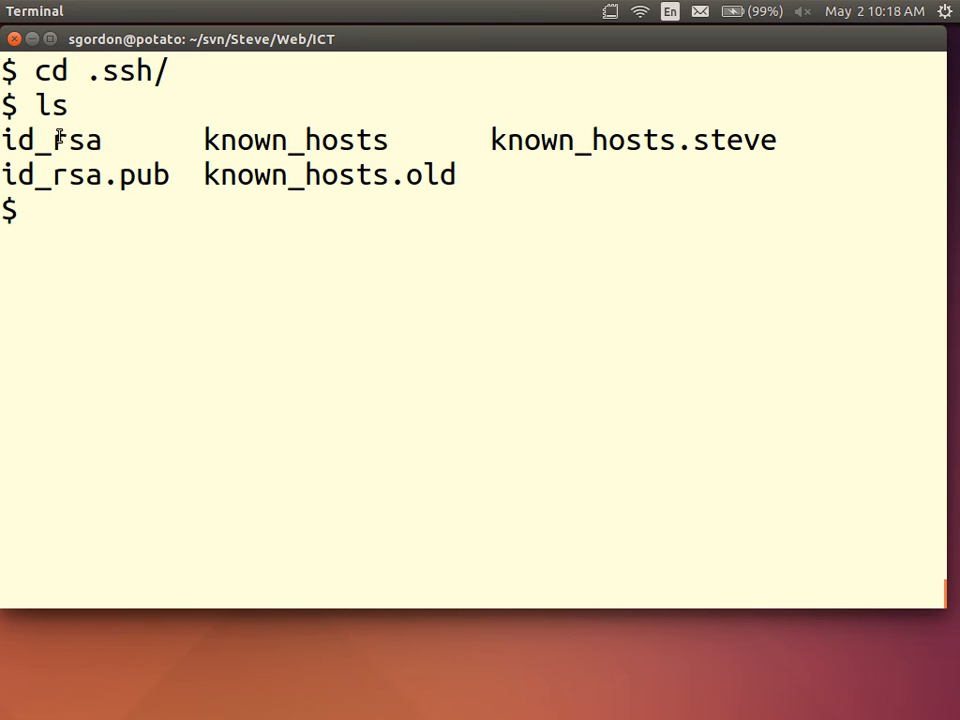
double_click(85, 174)
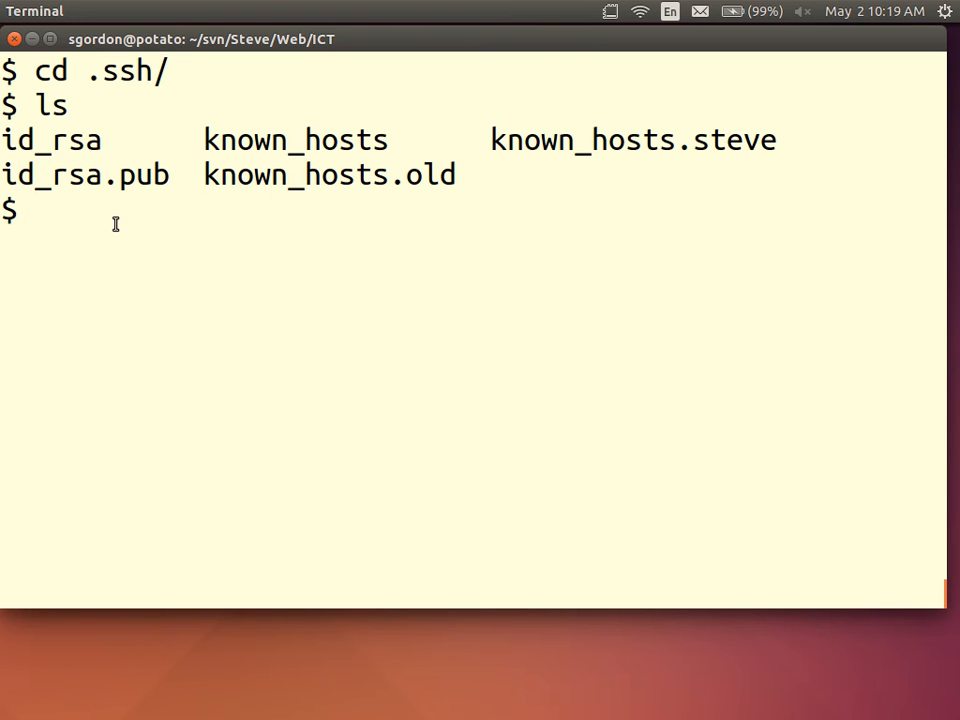
type("cat")
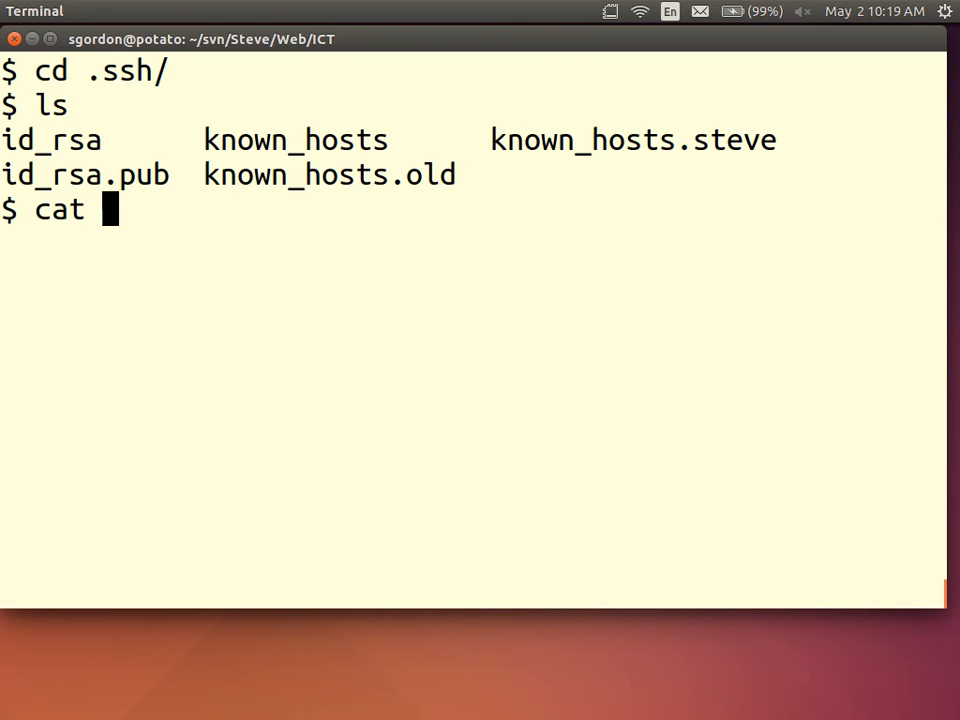
type("id_rsa.pub")
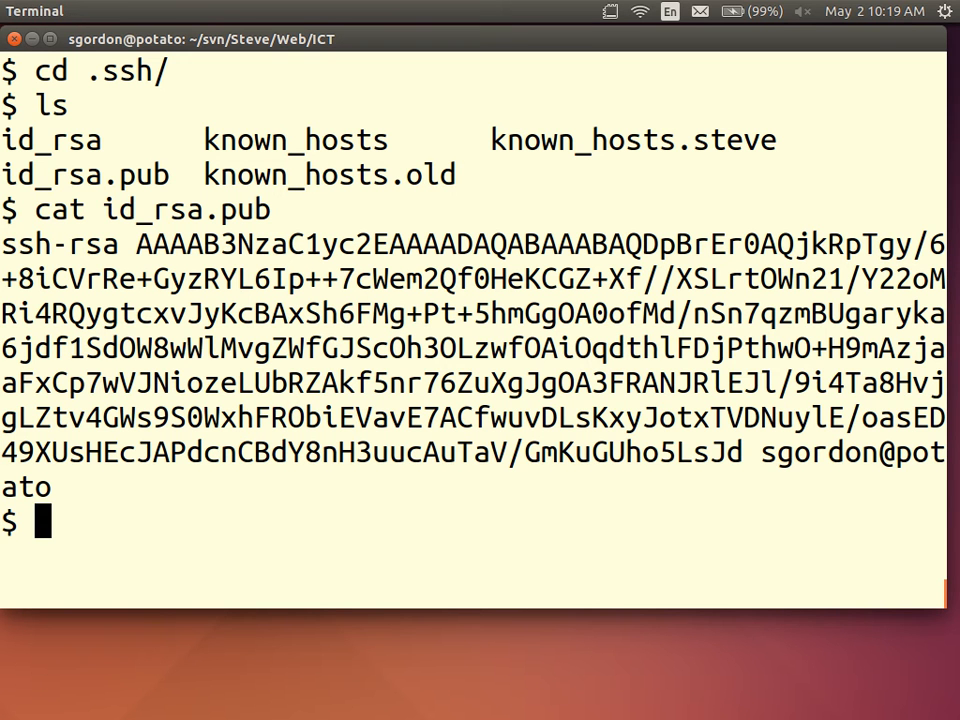
- Log into sandilands.info over ssh without a password
type("ssh san")
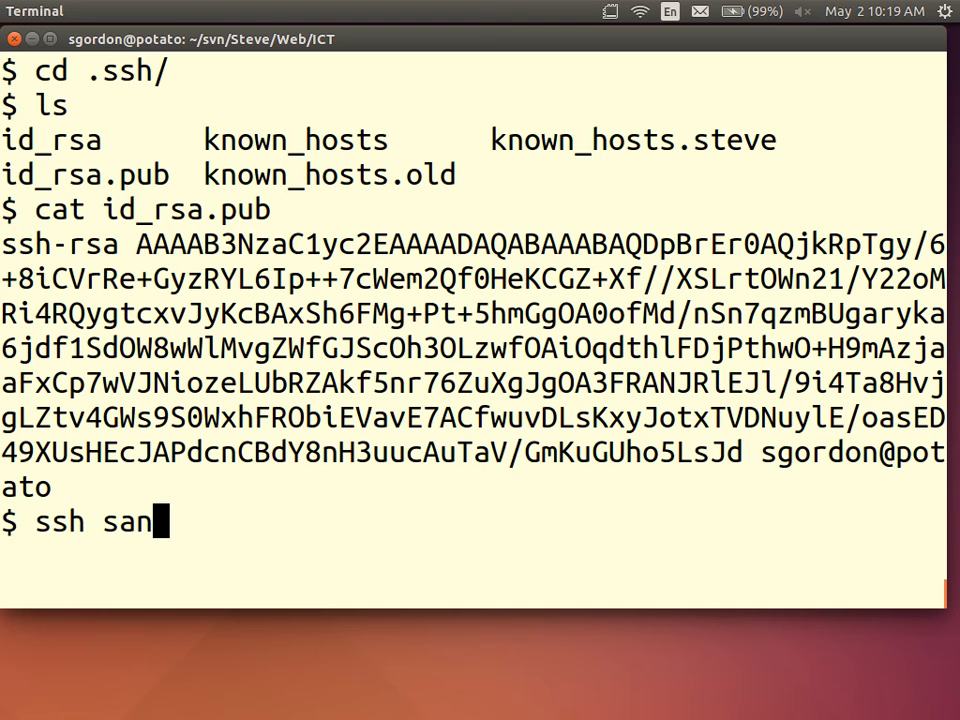
type("dilands.info")
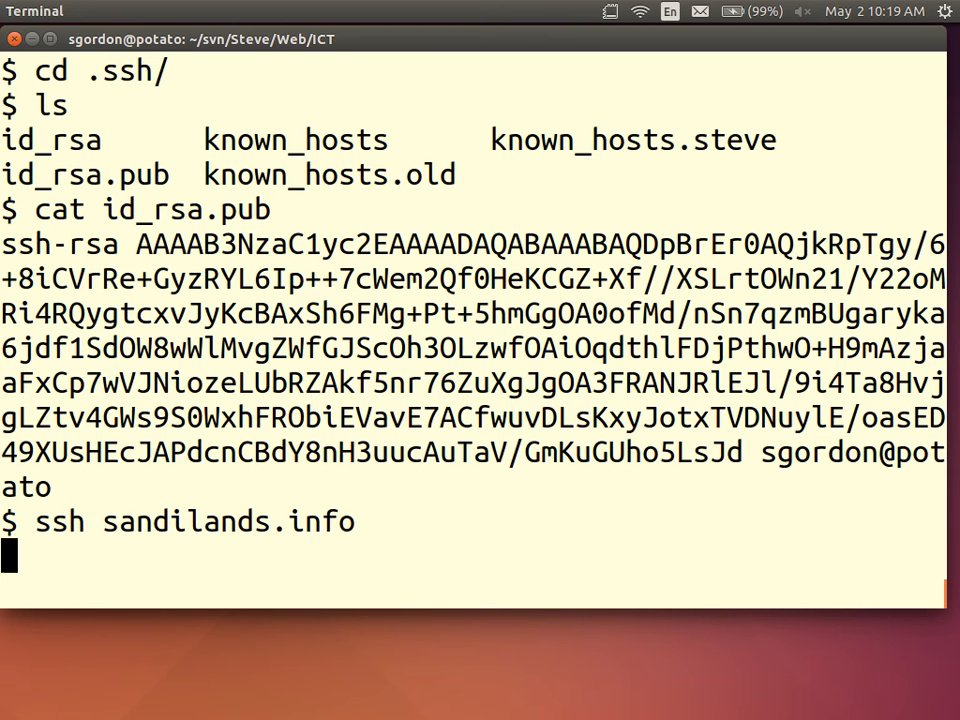
key("Return")
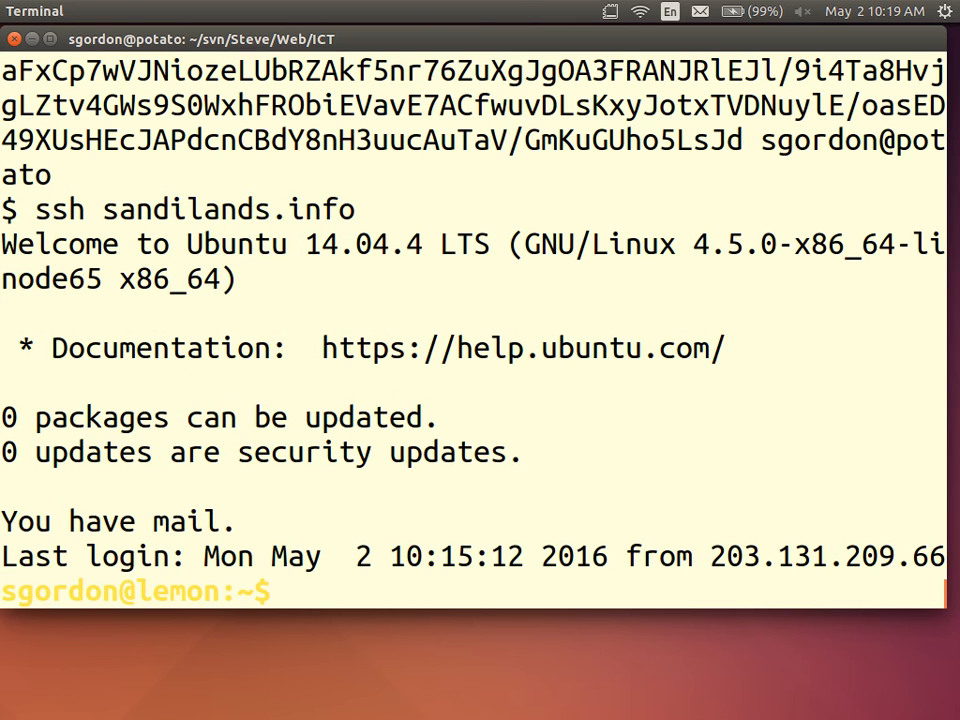
- List the remote .ssh folder and point out authorized_keys
type("cd")
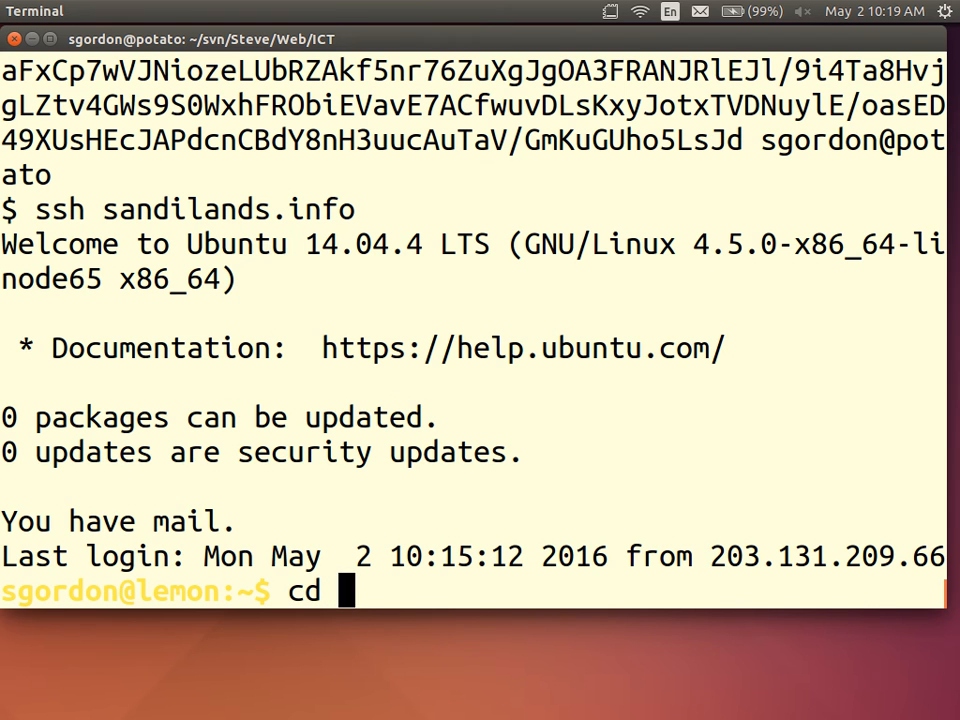
type(".ssh/")
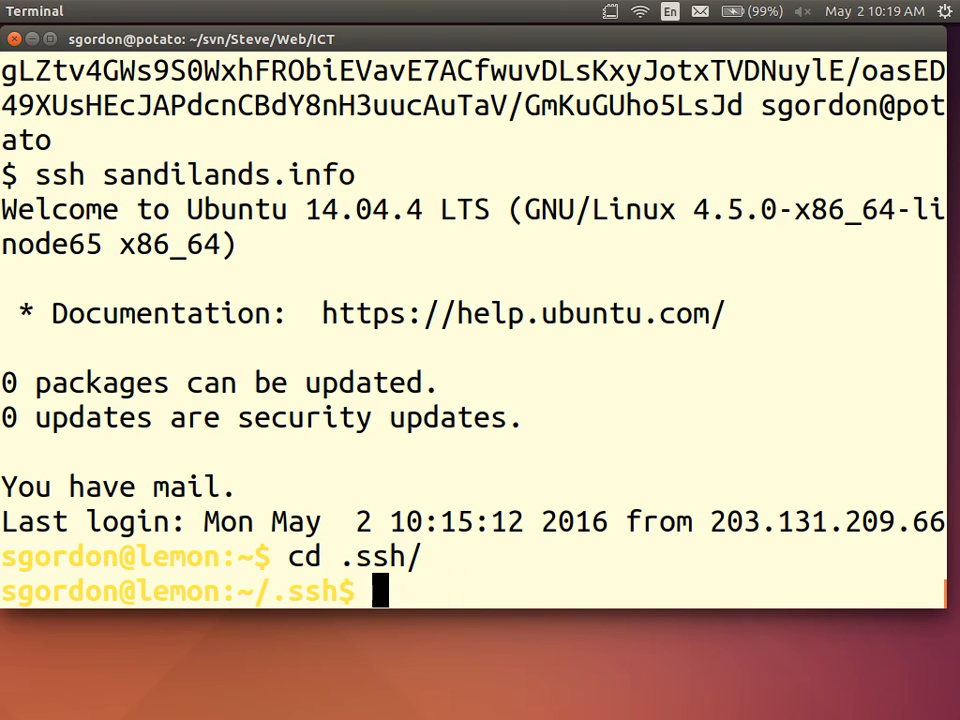
type("ls")
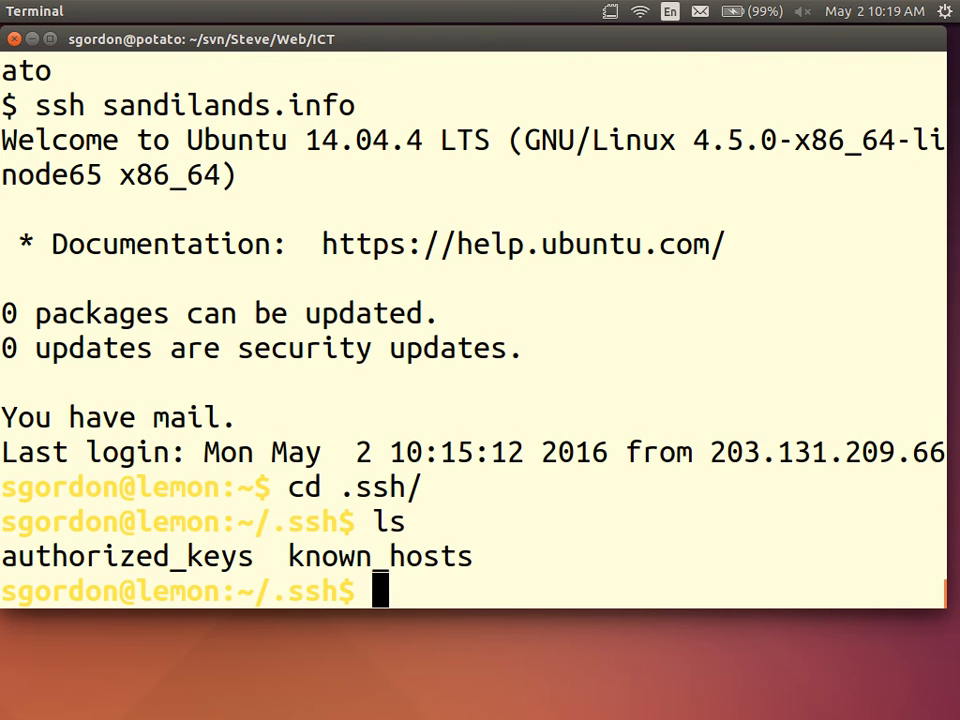
double_click(127, 556)
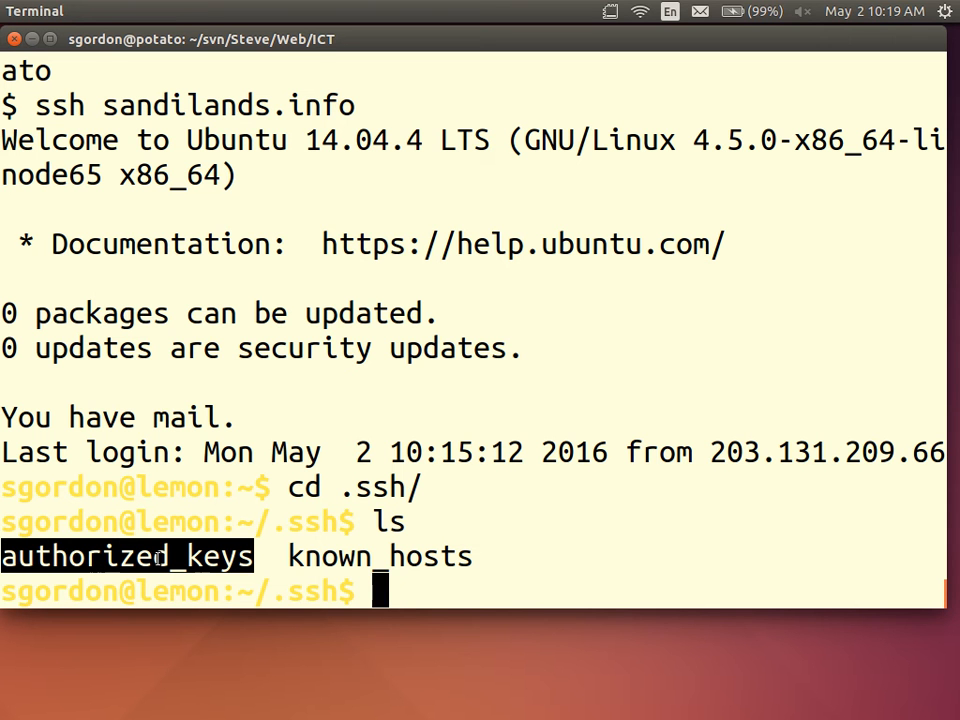
type("cat au")
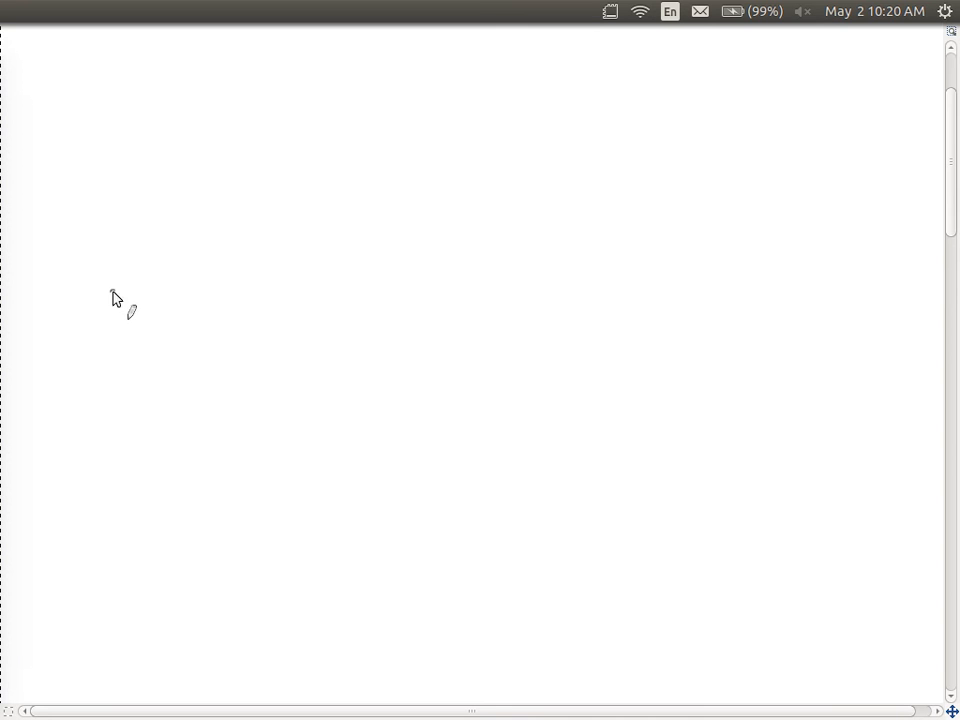
mouse_move(144, 83)
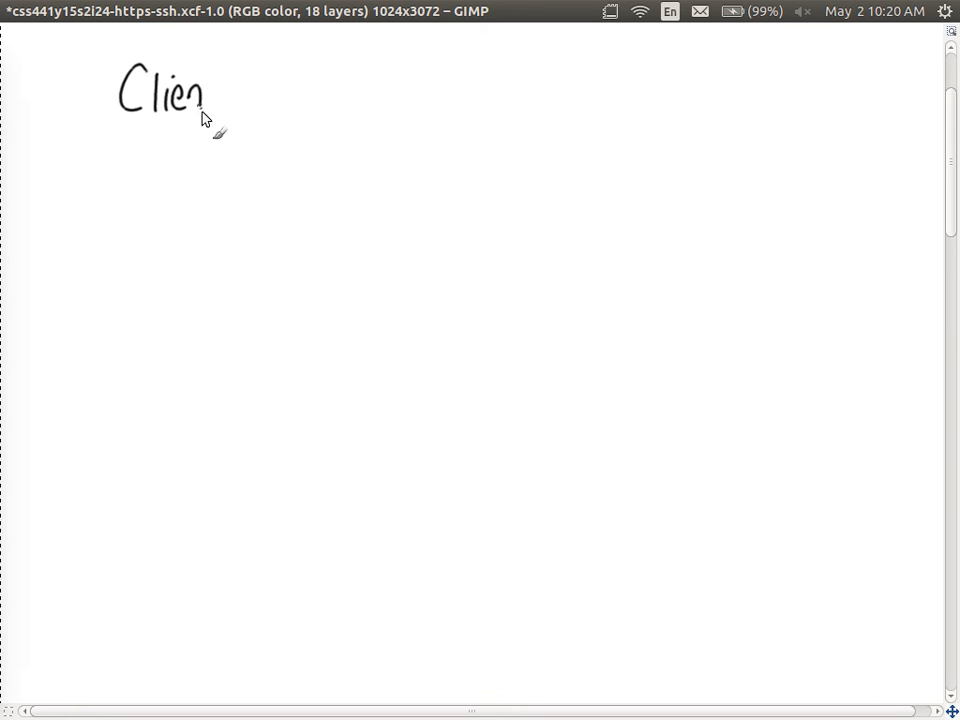
- Write Client and Server headings, then blue RSAPU_c, RSAPR_c under Client
left_click_drag(205, 110, 237, 75)
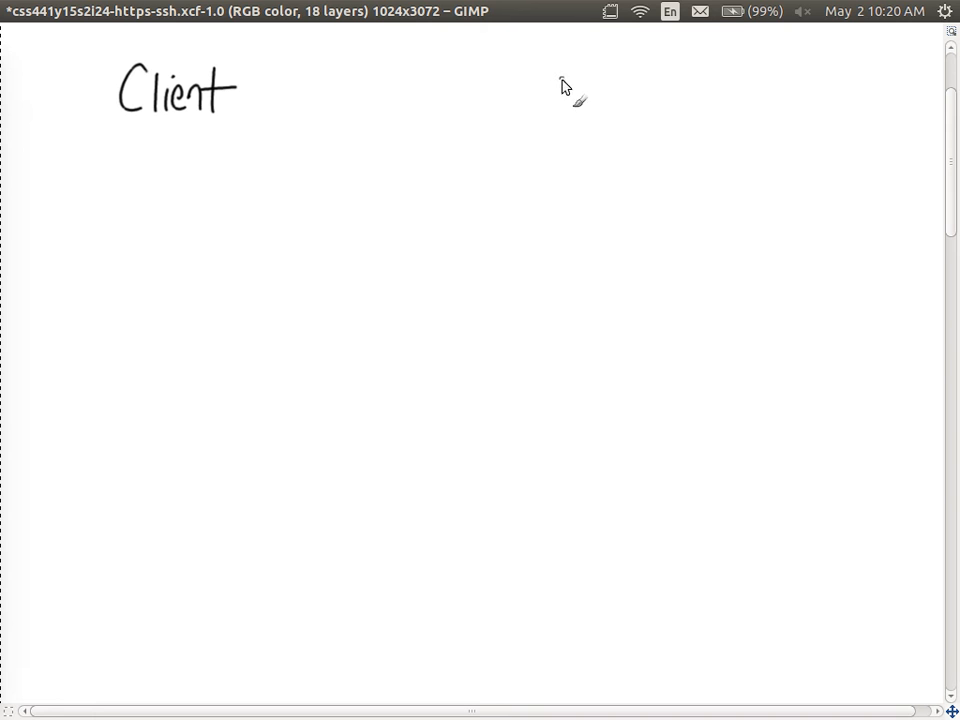
left_click_drag(548, 75, 590, 110)
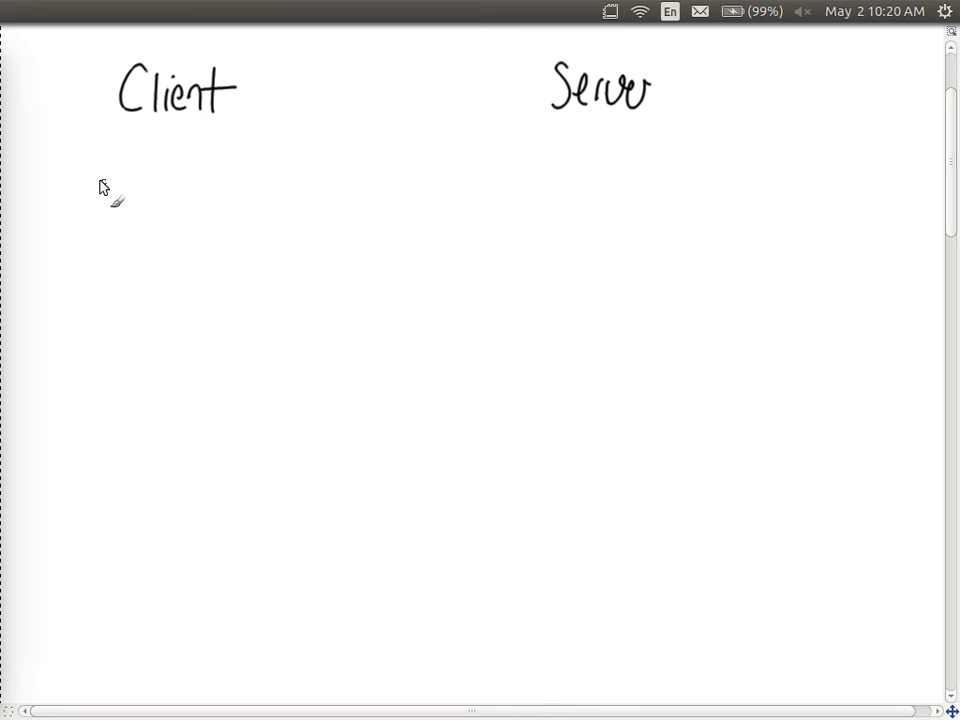
left_click_drag(72, 150, 110, 185)
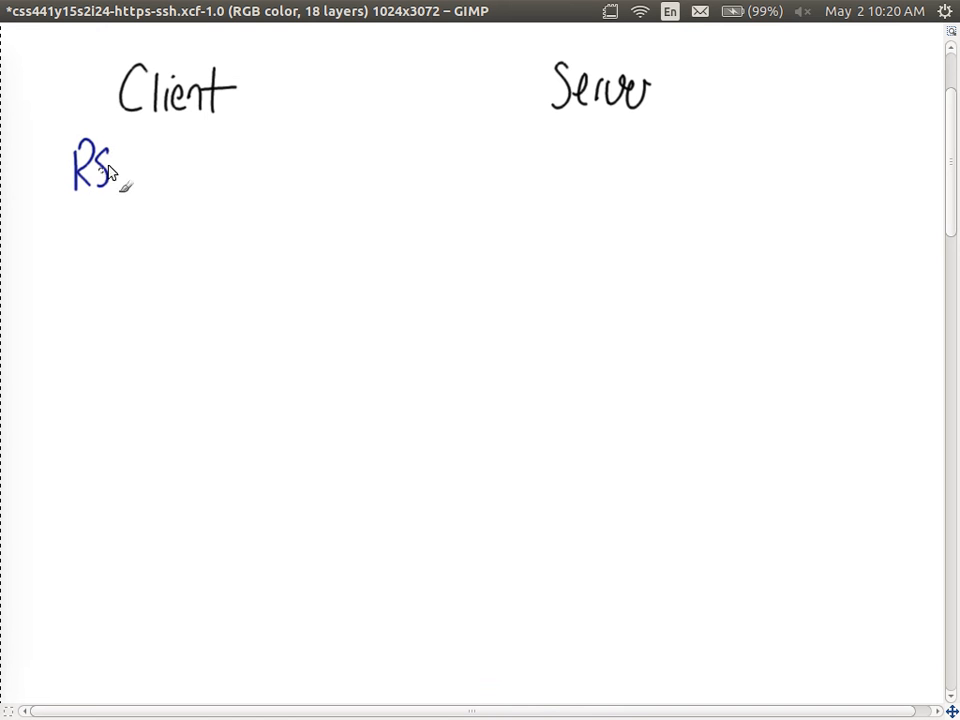
left_click_drag(110, 165, 140, 165)
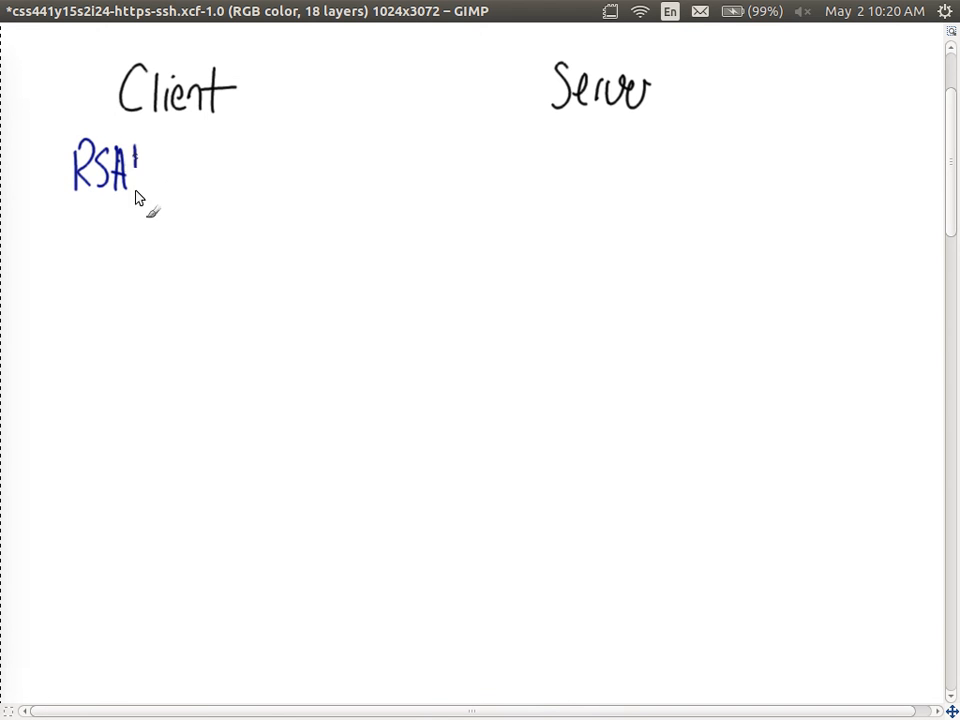
left_click_drag(130, 165, 185, 185)
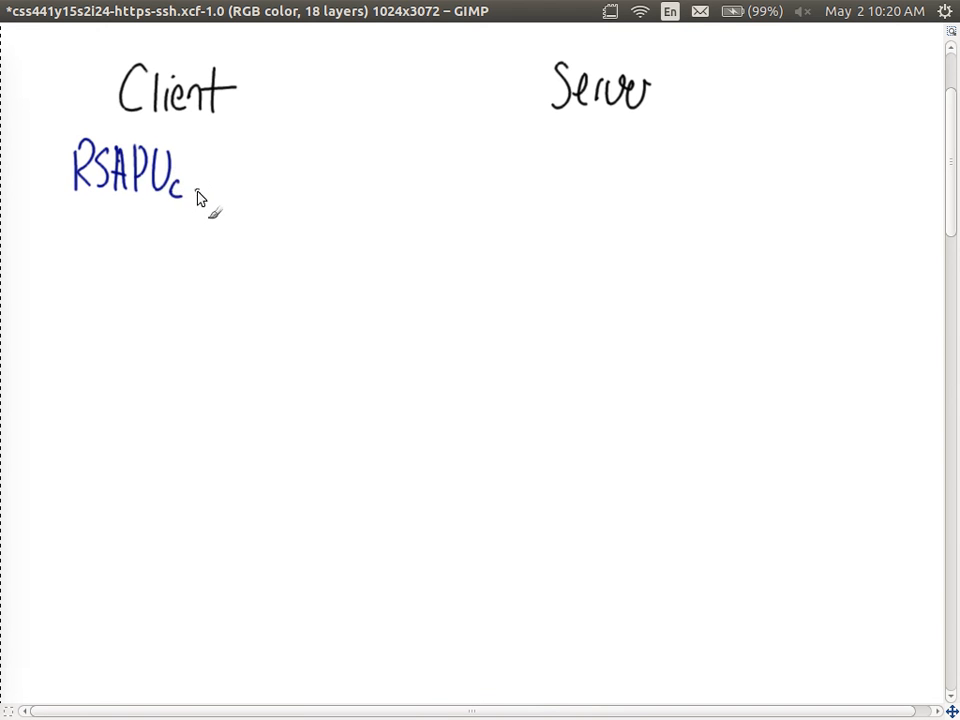
left_click_drag(198, 175, 205, 195)
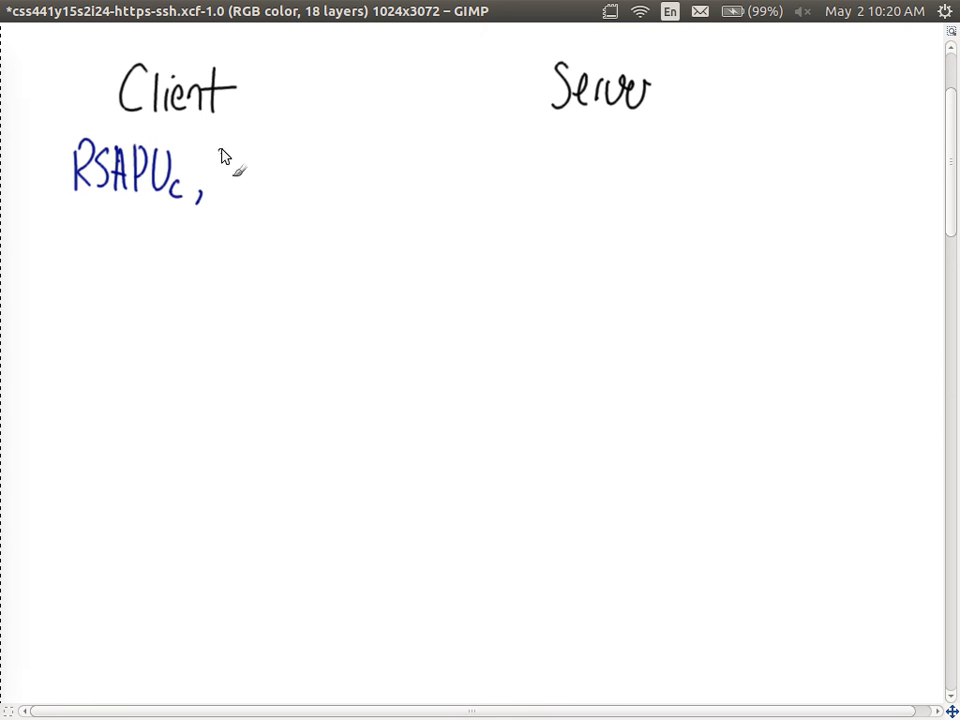
left_click_drag(215, 175, 285, 175)
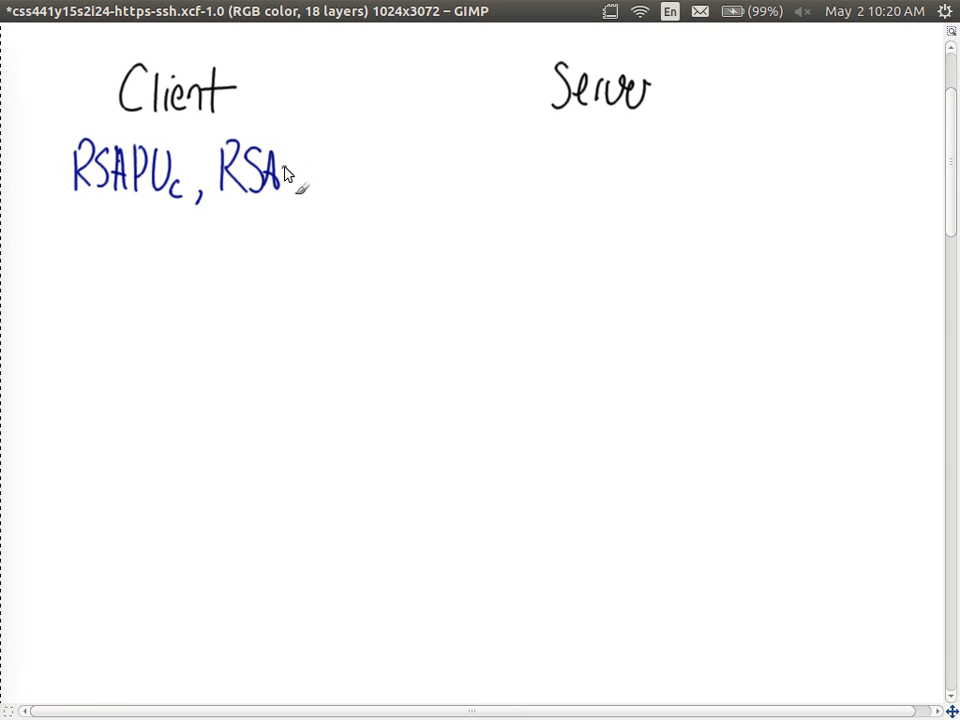
left_click_drag(285, 170, 325, 175)
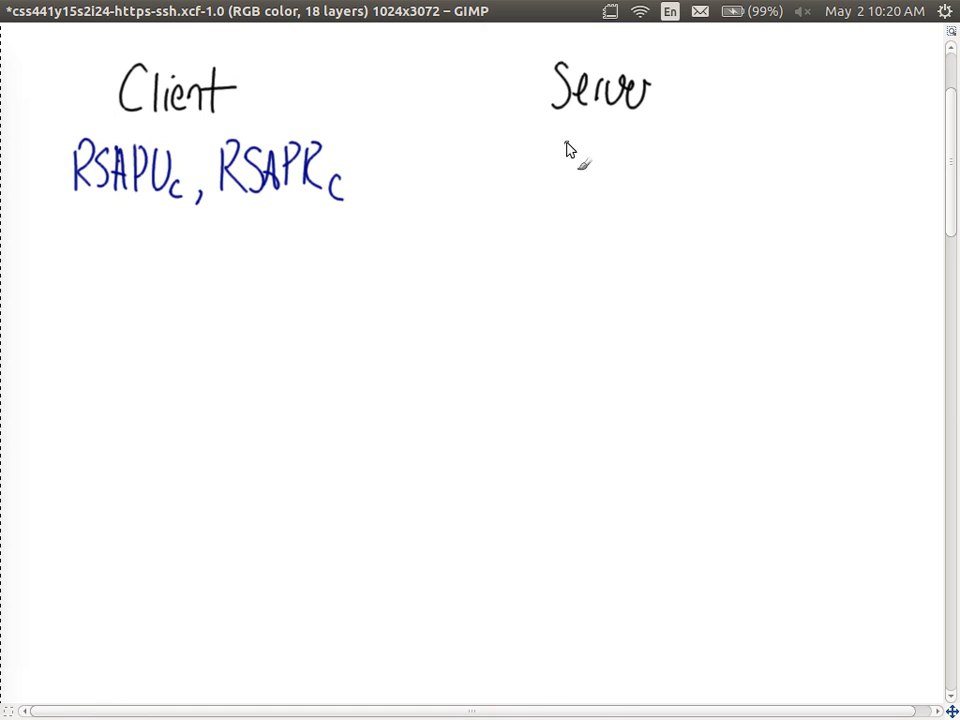
- Write RSAPU_c beneath Server and draw the client-to-server arrow
left_click_drag(565, 150, 580, 195)
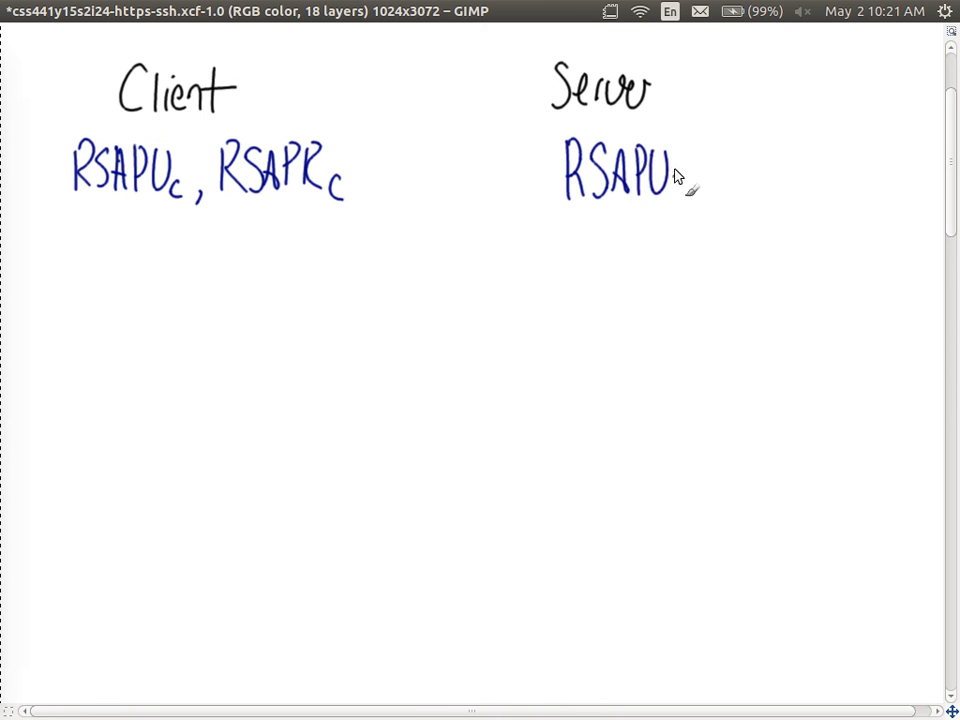
mouse_move(682, 193)
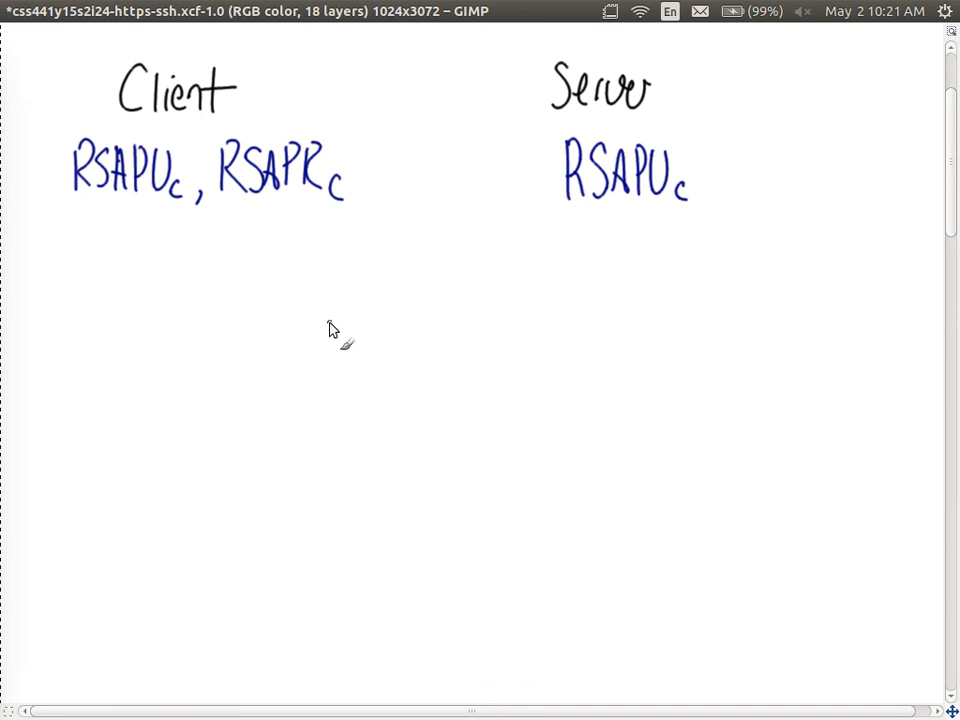
mouse_move(196, 316)
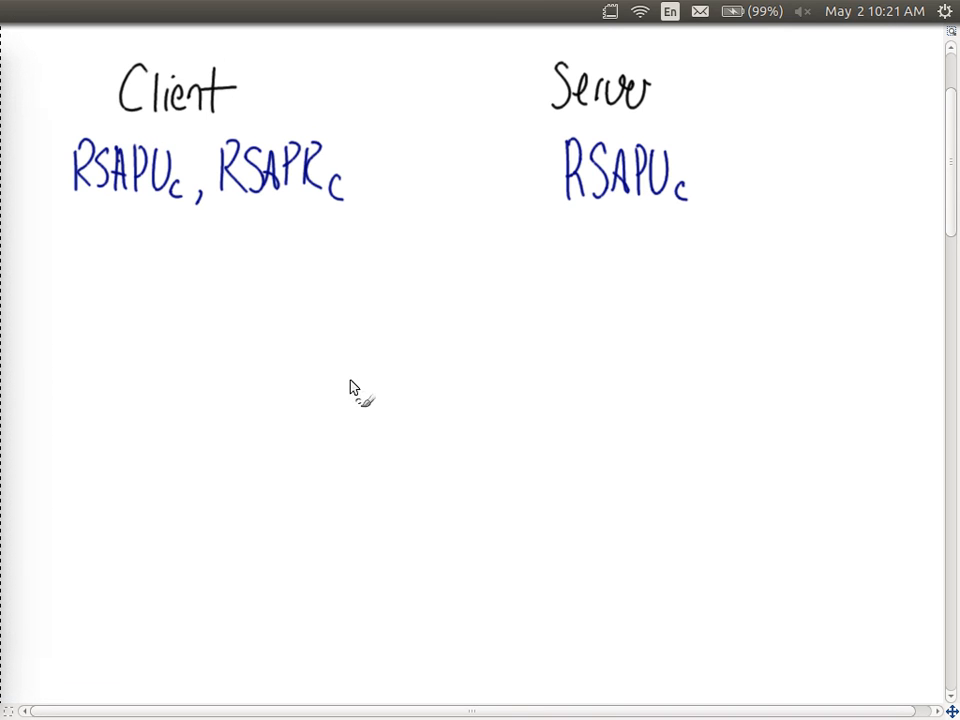
mouse_move(242, 296)
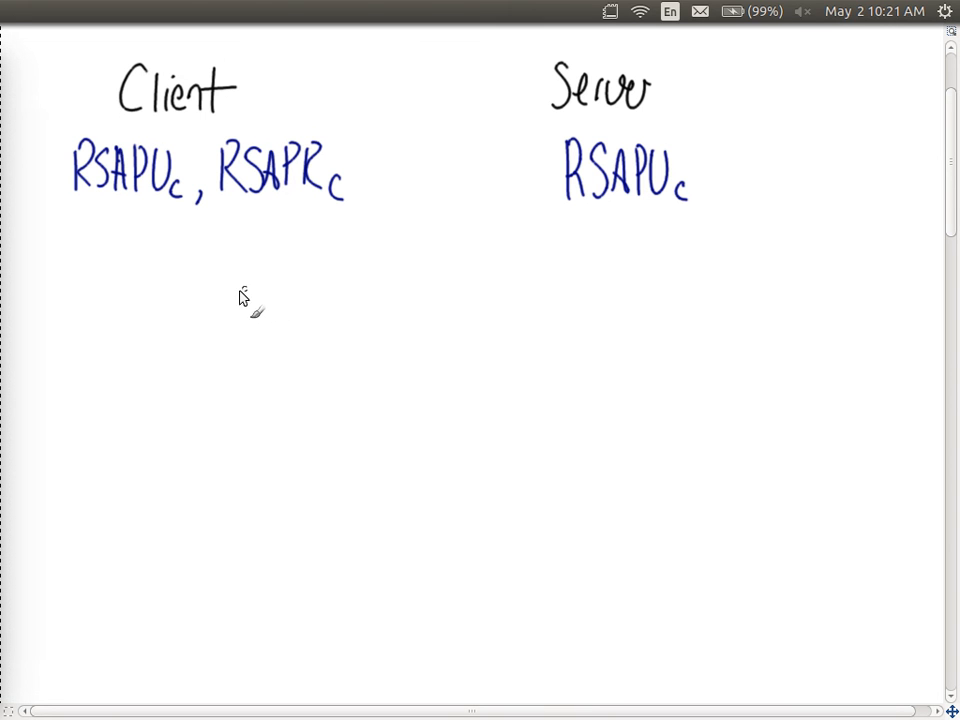
left_click_drag(222, 293, 615, 350)
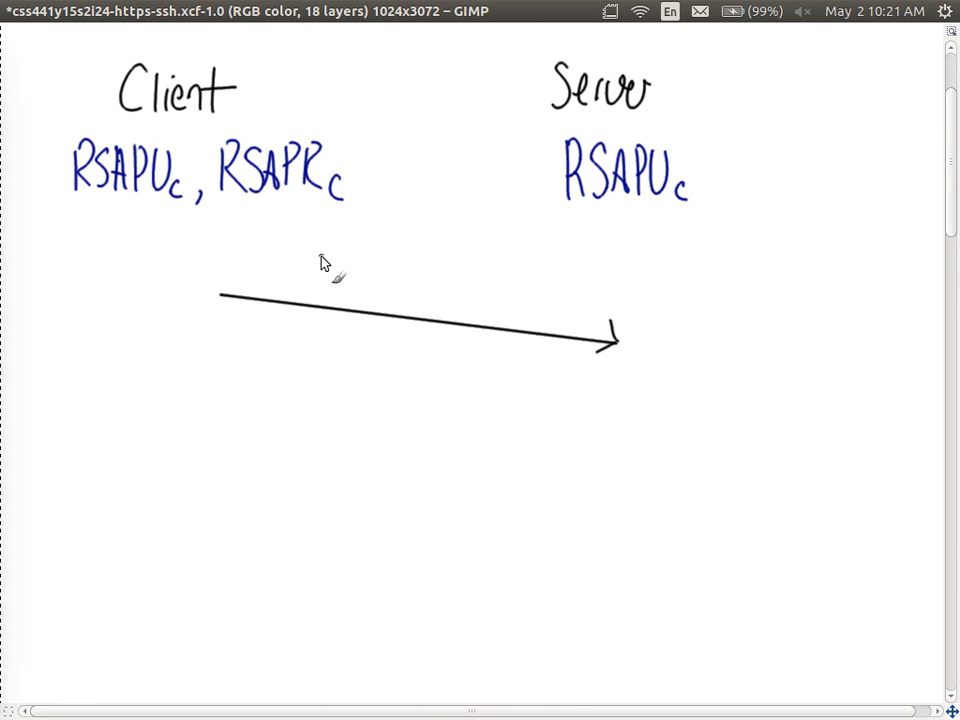
mouse_move(95, 330)
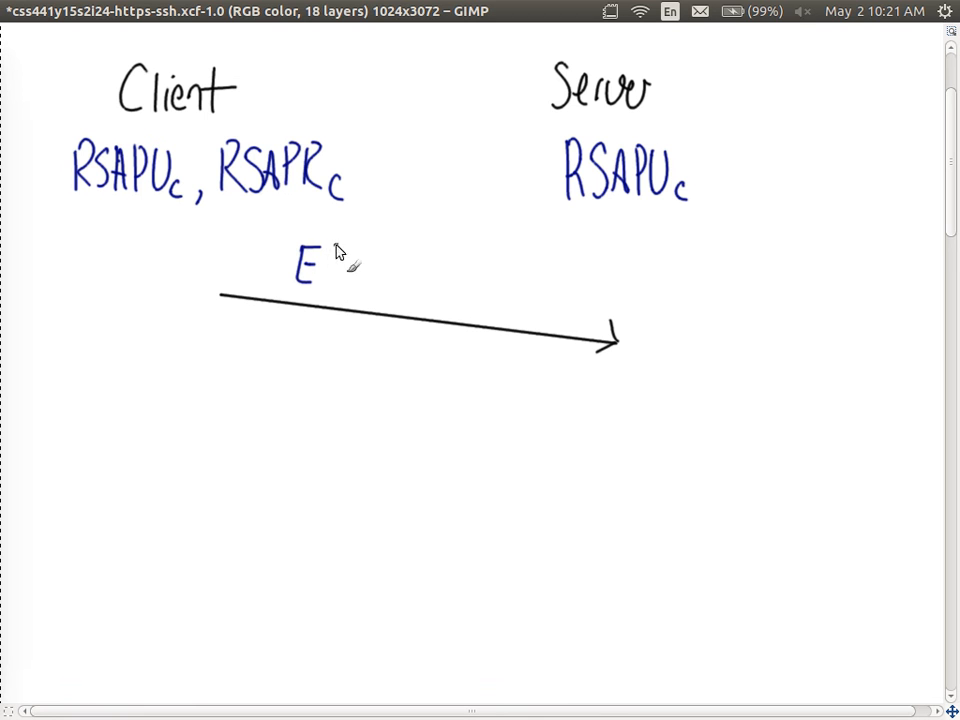
- Write the blue label E(RSAPR_c, data) above the arrow
left_click_drag(330, 250, 335, 290)
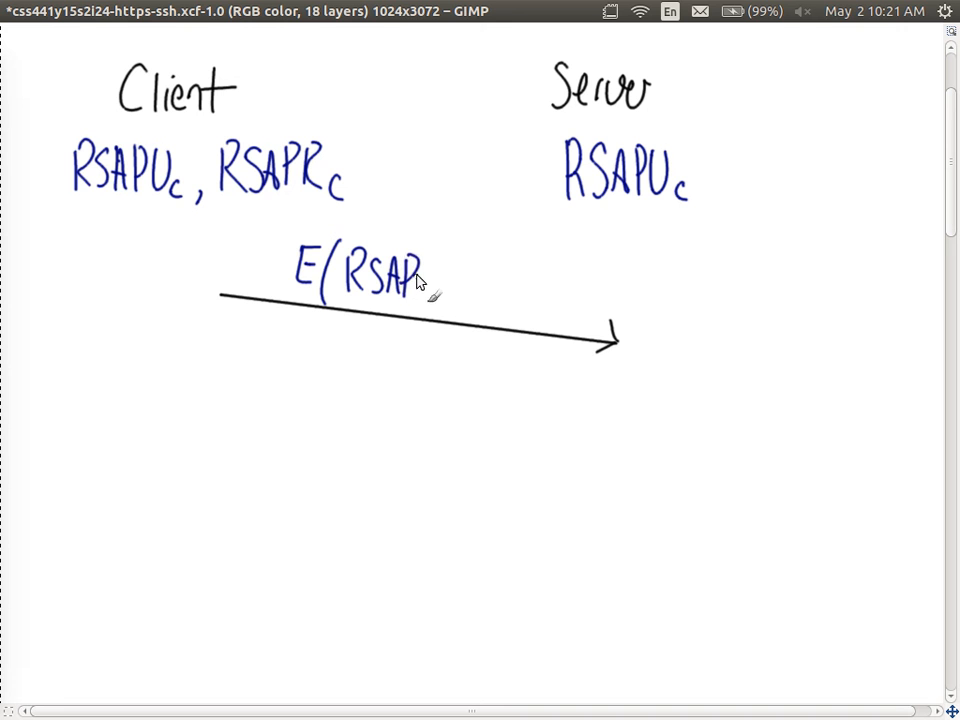
left_click_drag(425, 270, 475, 310)
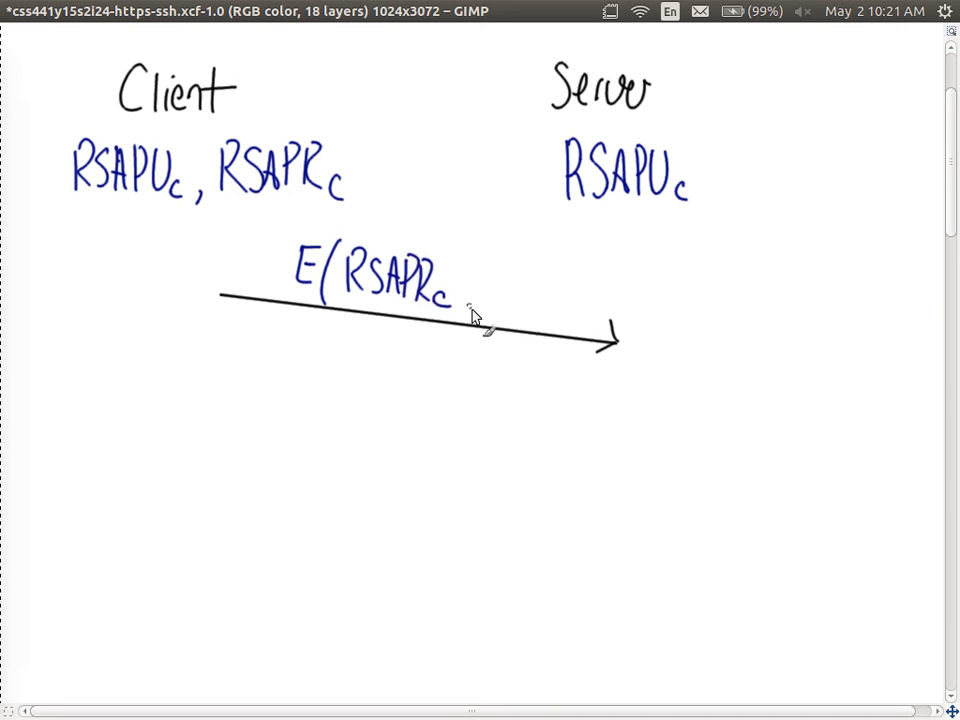
left_click_drag(462, 305, 475, 310)
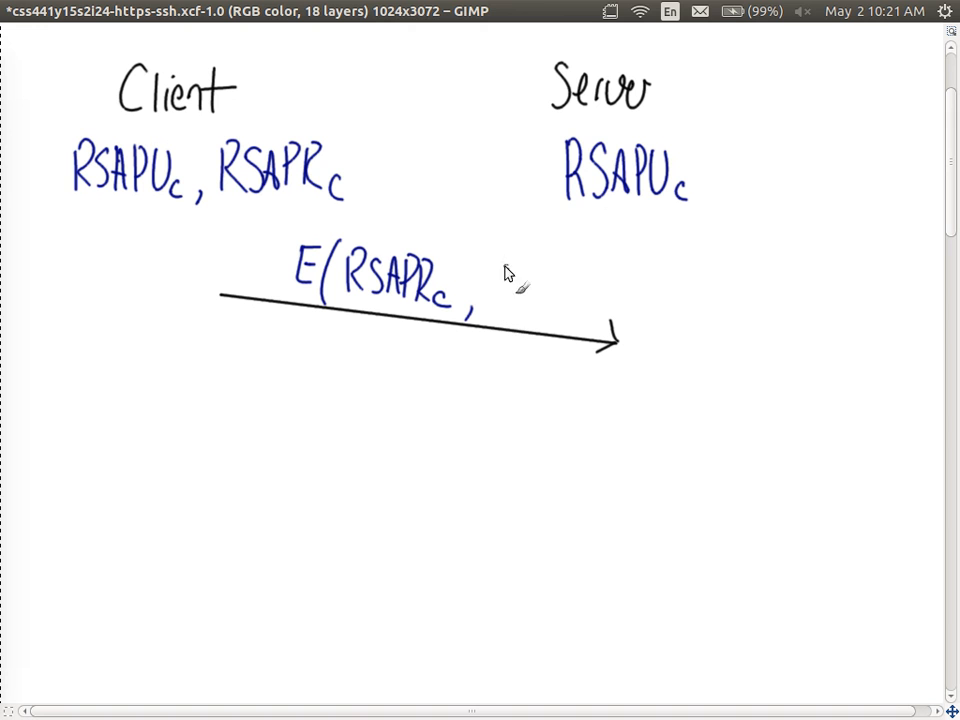
mouse_move(503, 294)
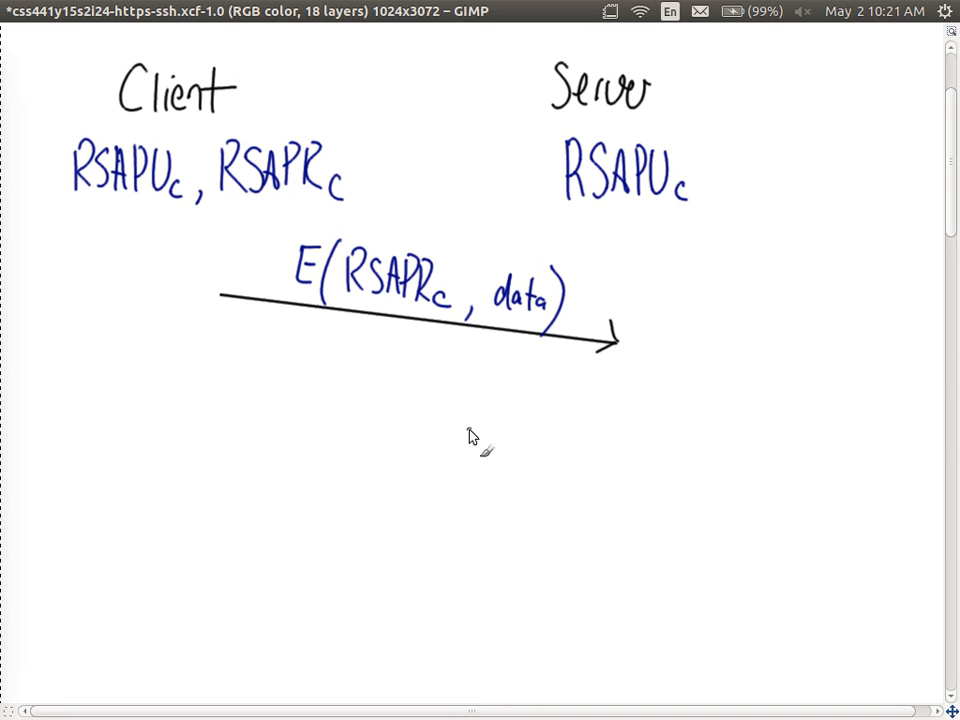
mouse_move(483, 325)
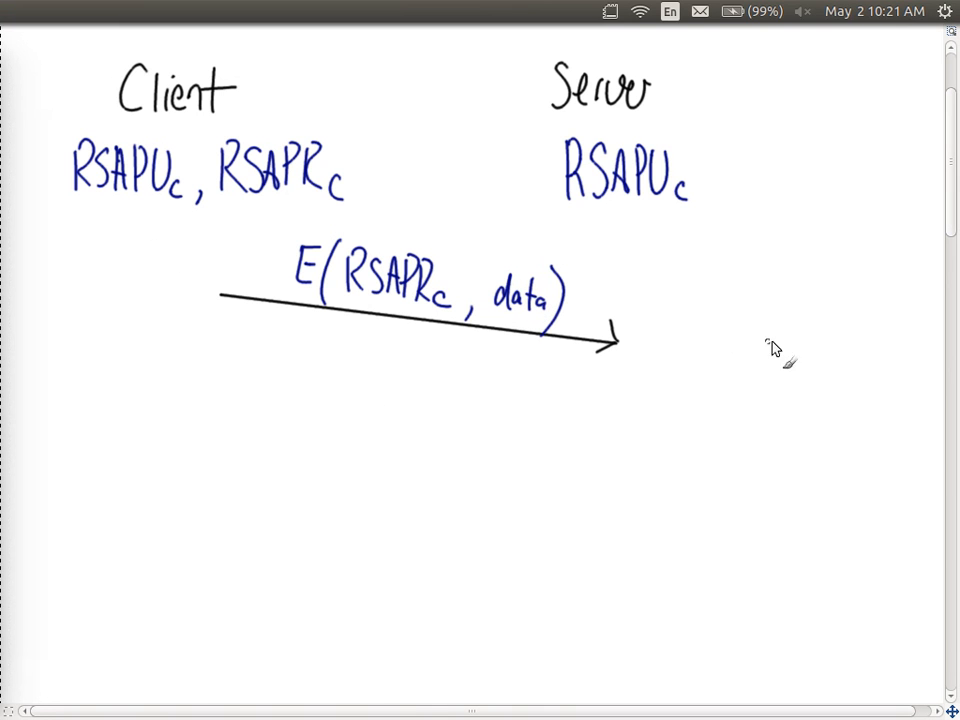
- Write the red Verify note D(RSAPU_c, X) beside Server
type("Verify")
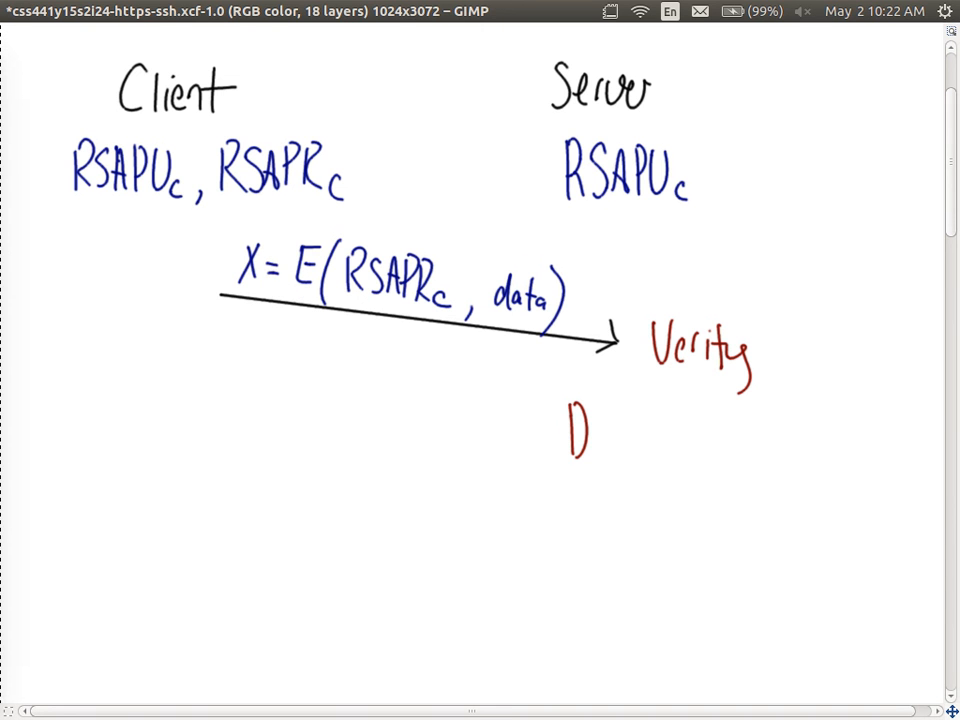
mouse_move(610, 395)
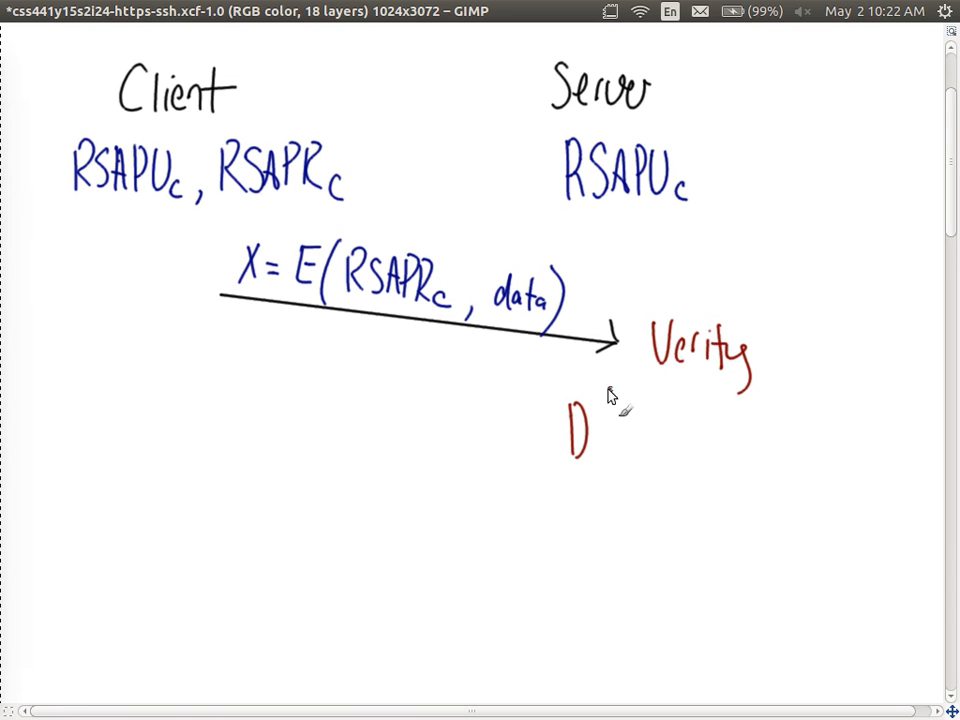
left_click_drag(600, 410, 615, 440)
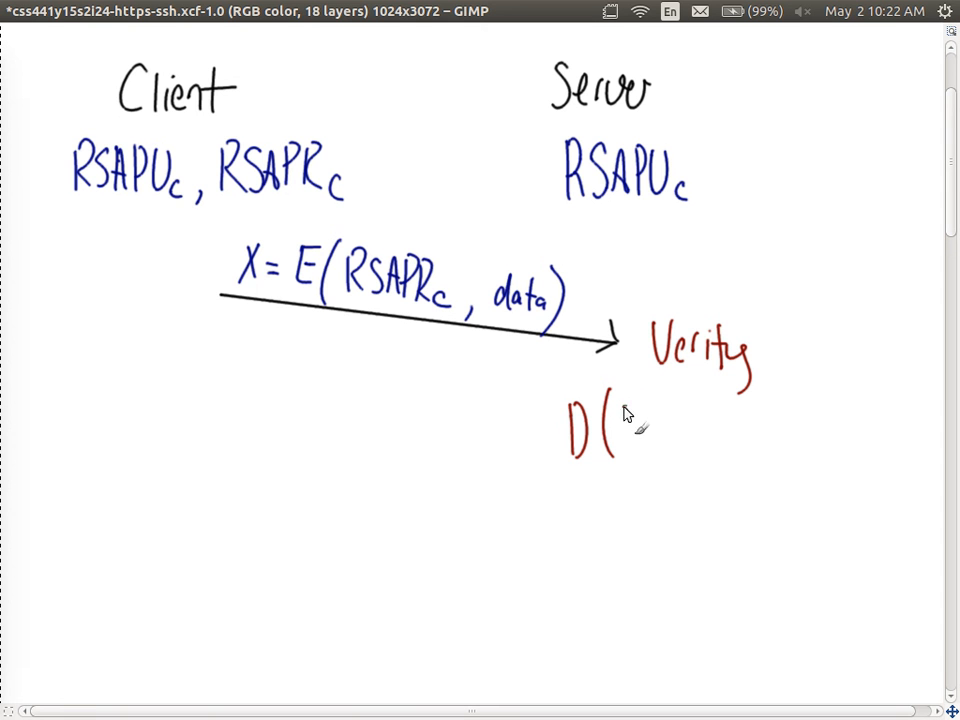
left_click_drag(620, 425, 685, 425)
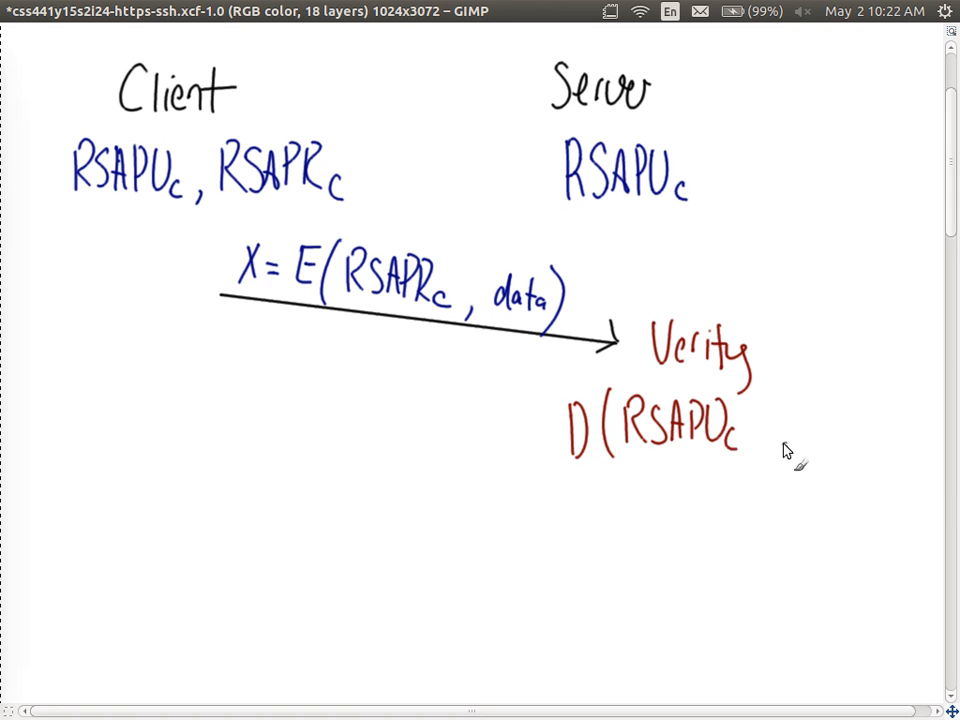
left_click_drag(745, 430, 835, 430)
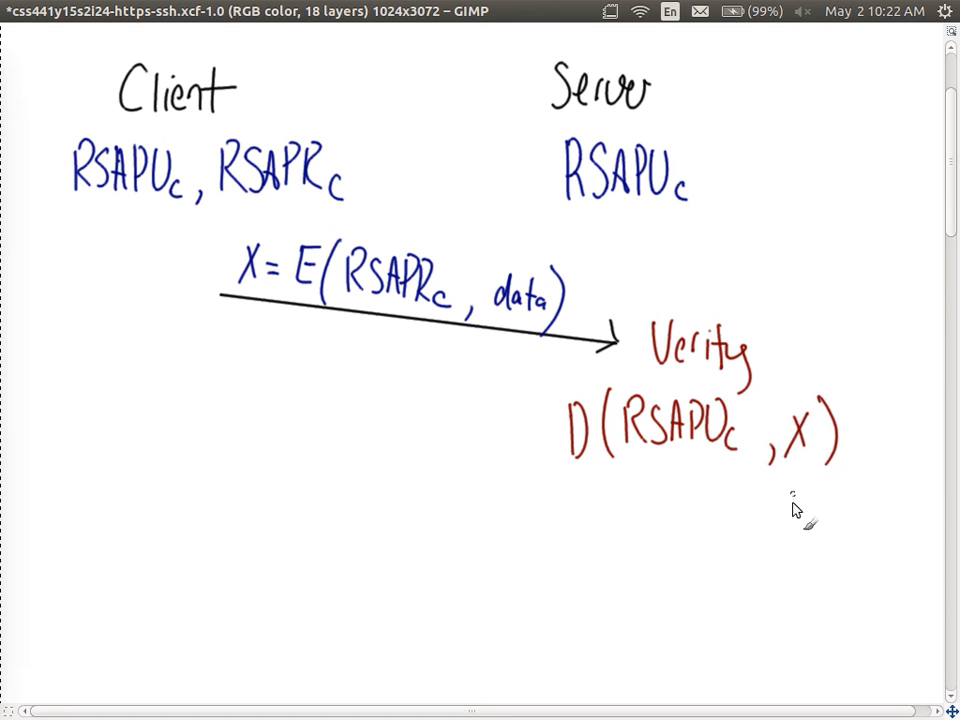
mouse_move(790, 522)
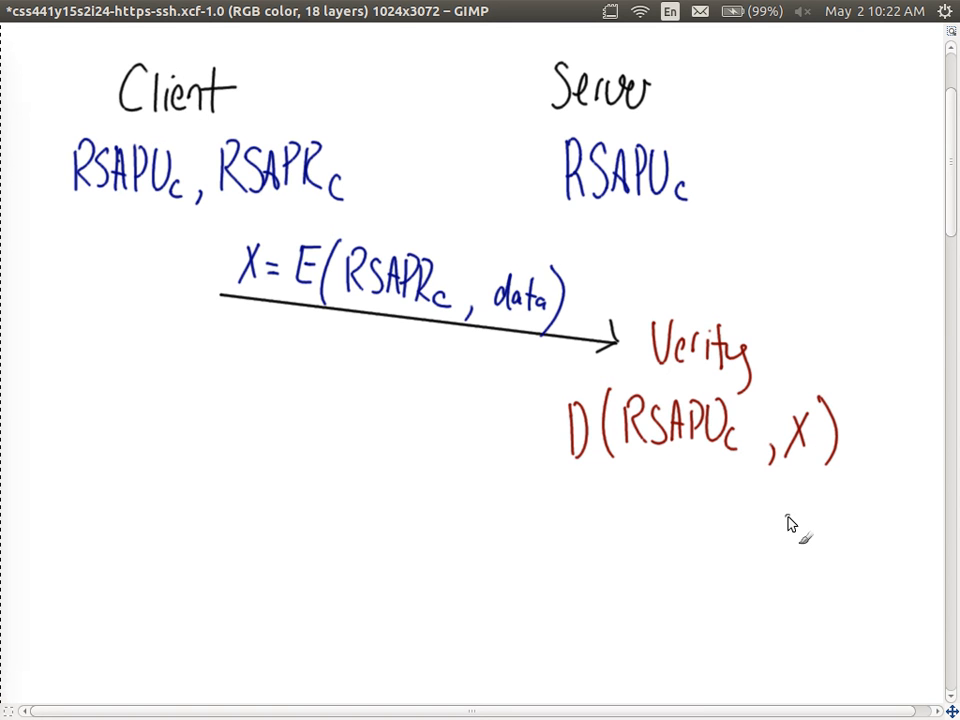